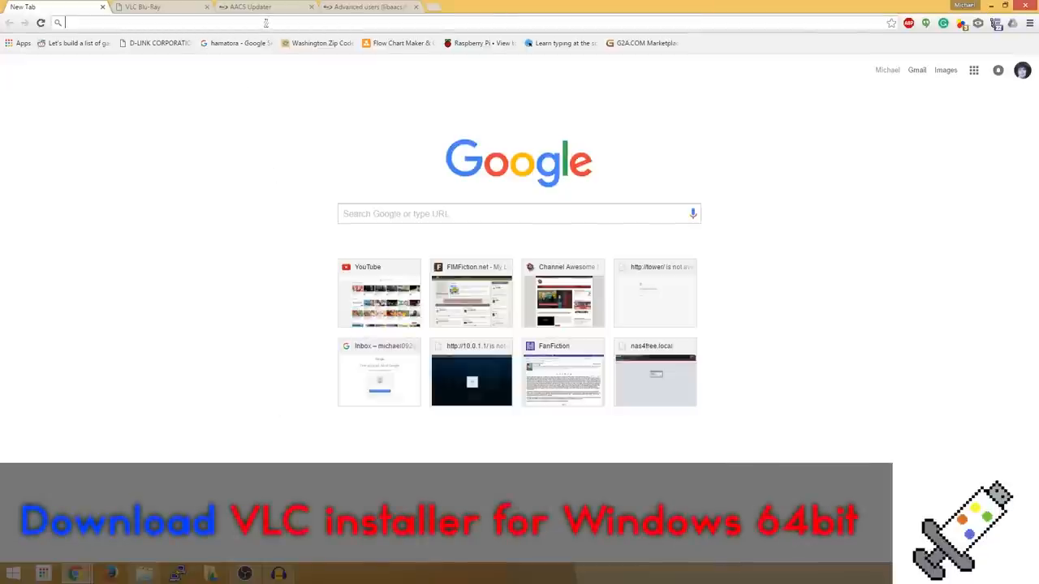
Step: Search Google for 'vlc' and download the 64-bit Windows installer from the VideoLAN page
text(vlc)
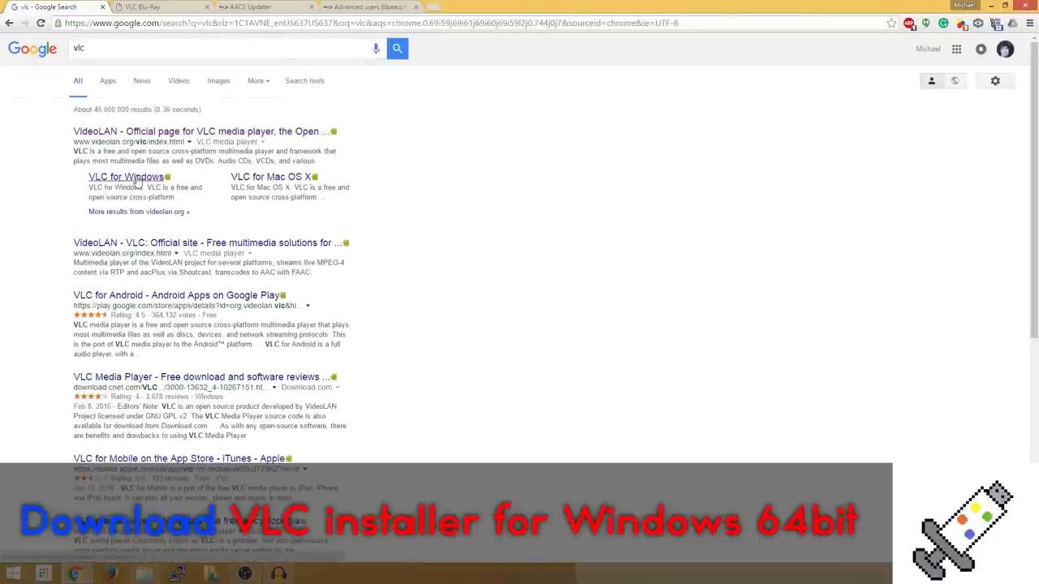
click(125, 175)
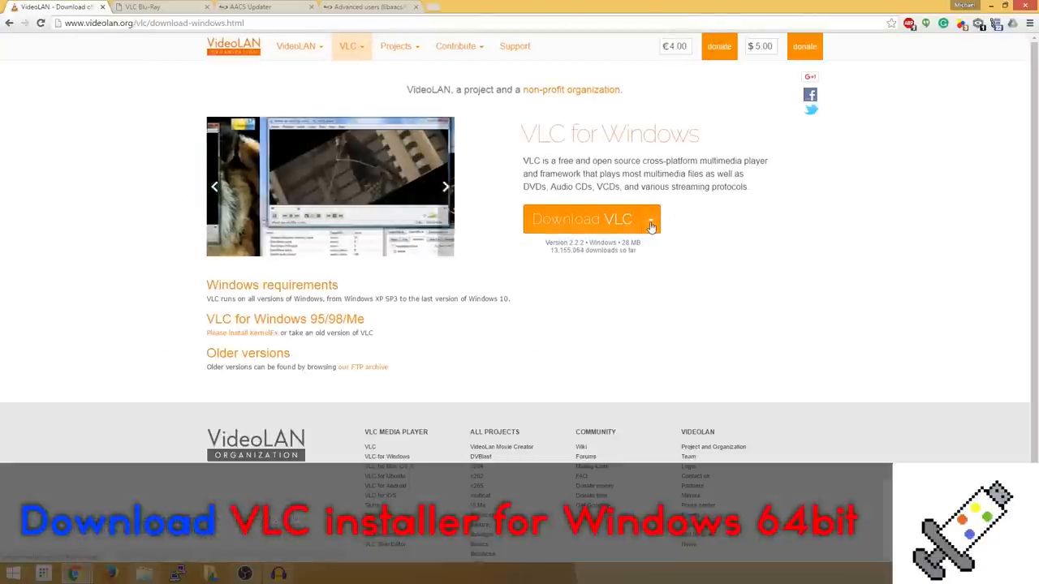
click(649, 219)
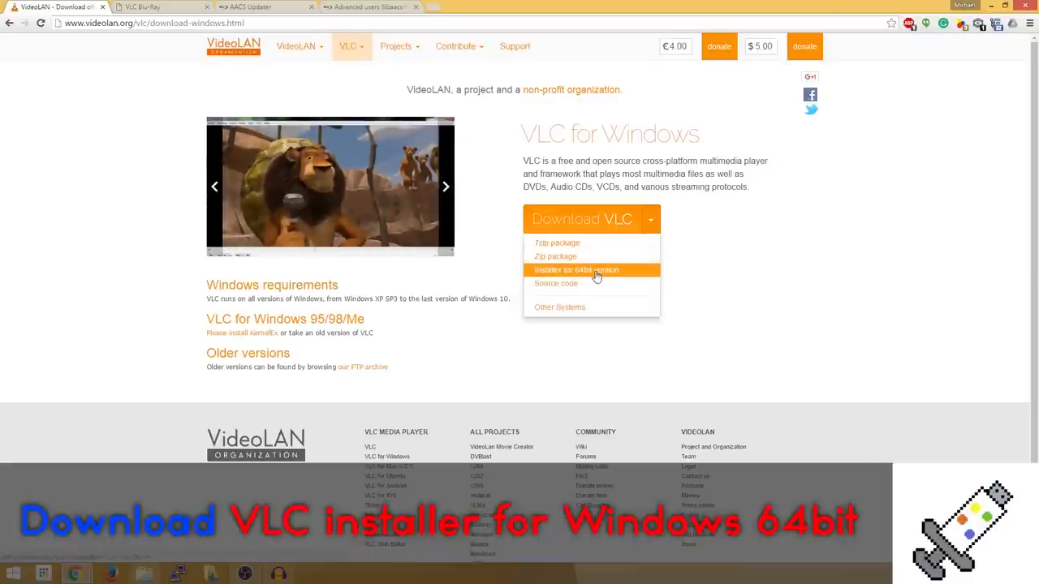
click(576, 269)
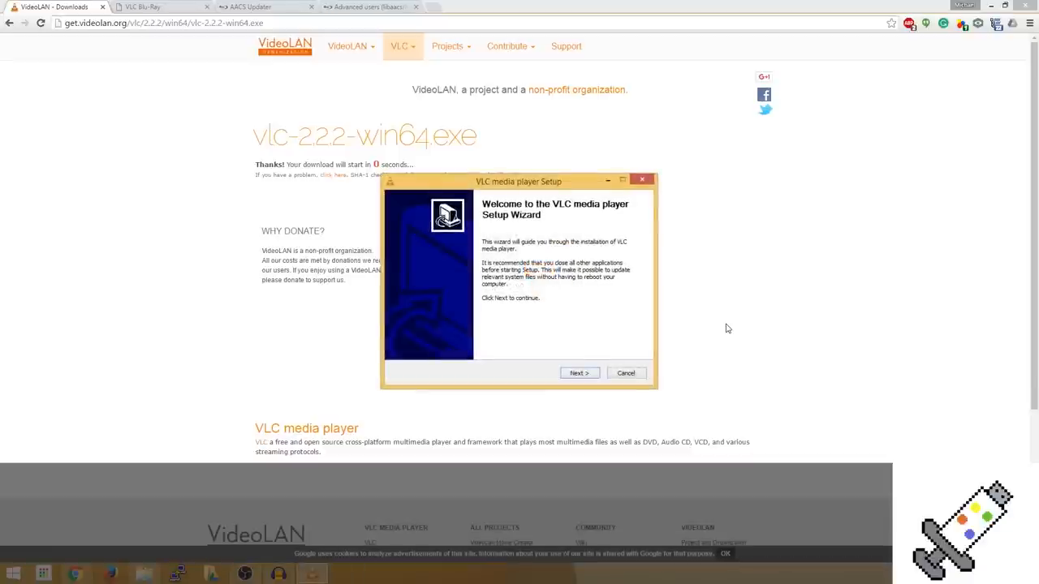
Step: Reinstall the VLC 2.2.2 components and finish setup with 'Run VLC media player' unchecked
click(577, 372)
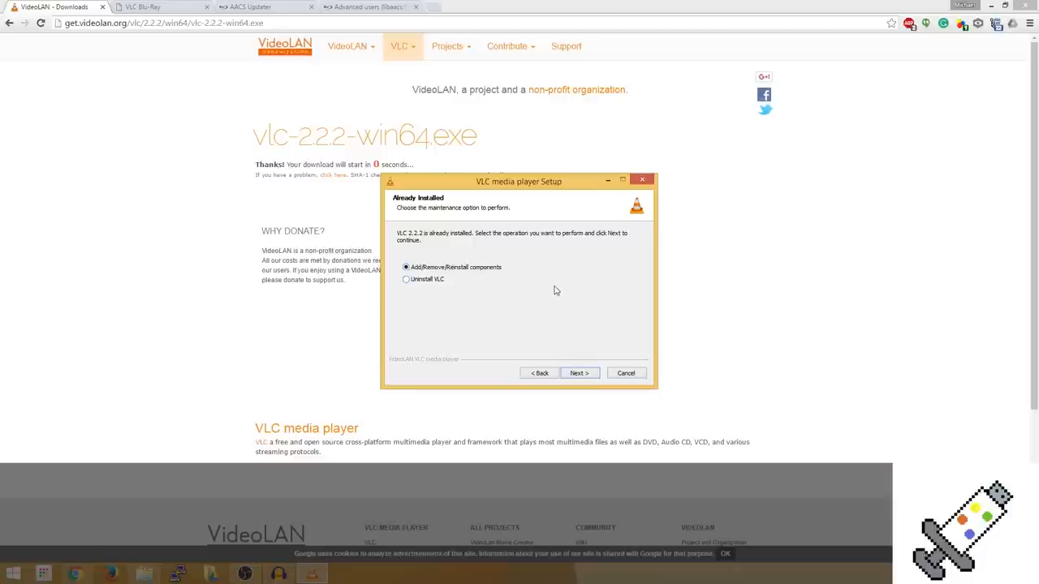
mouse_move(456, 276)
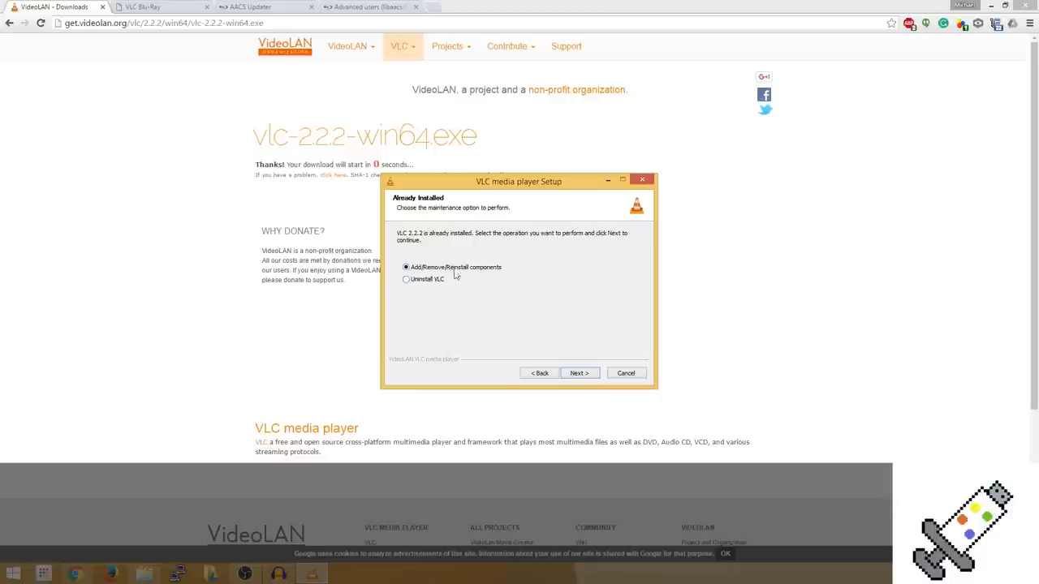
mouse_move(484, 296)
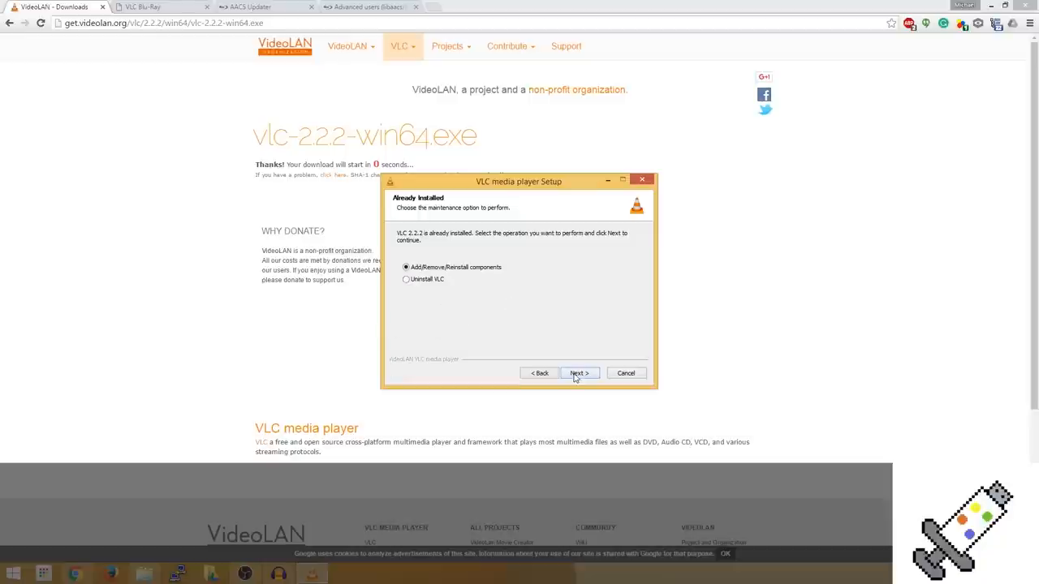
click(578, 372)
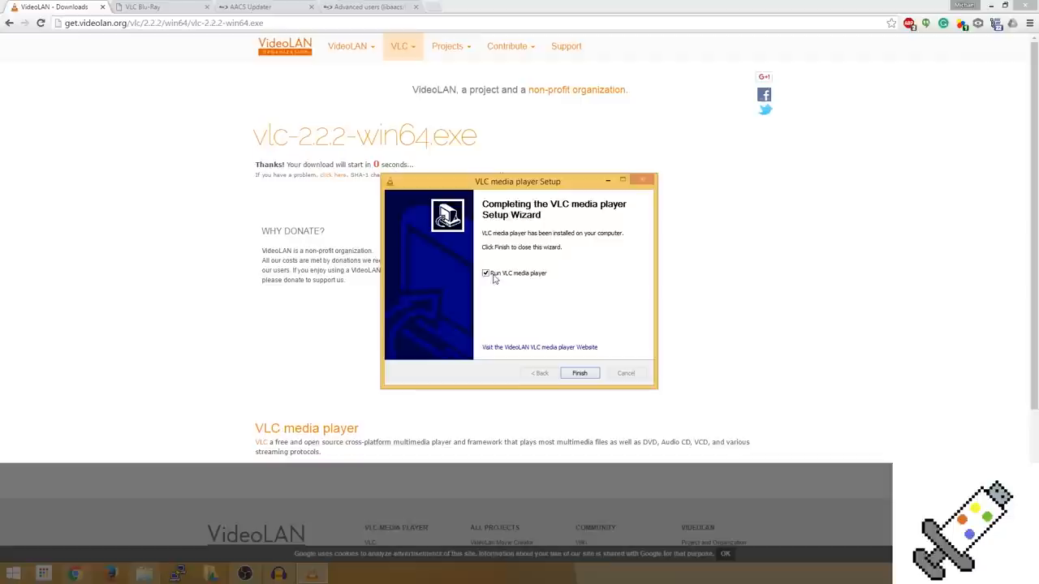
mouse_move(537, 335)
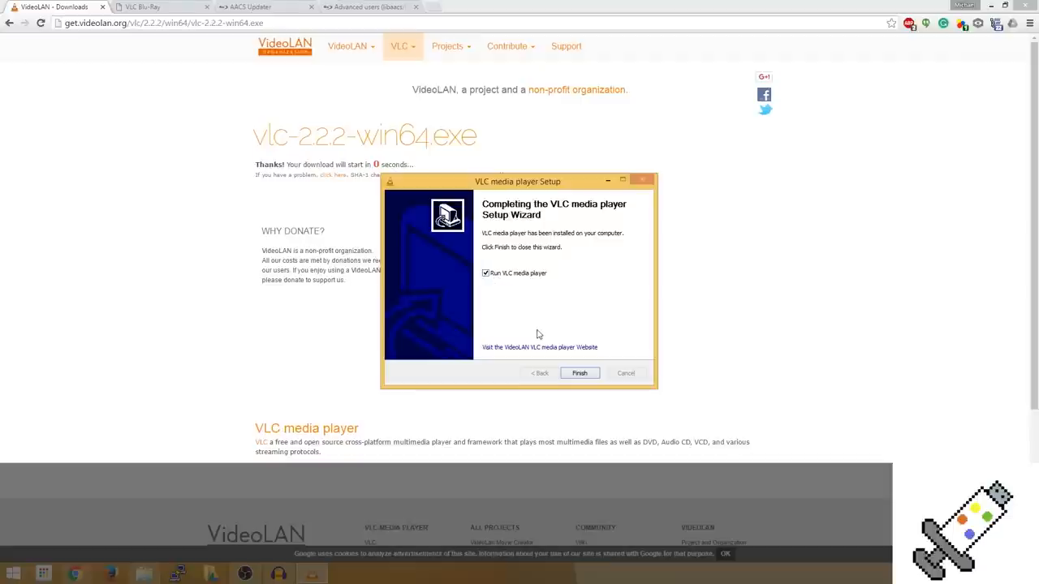
click(487, 273)
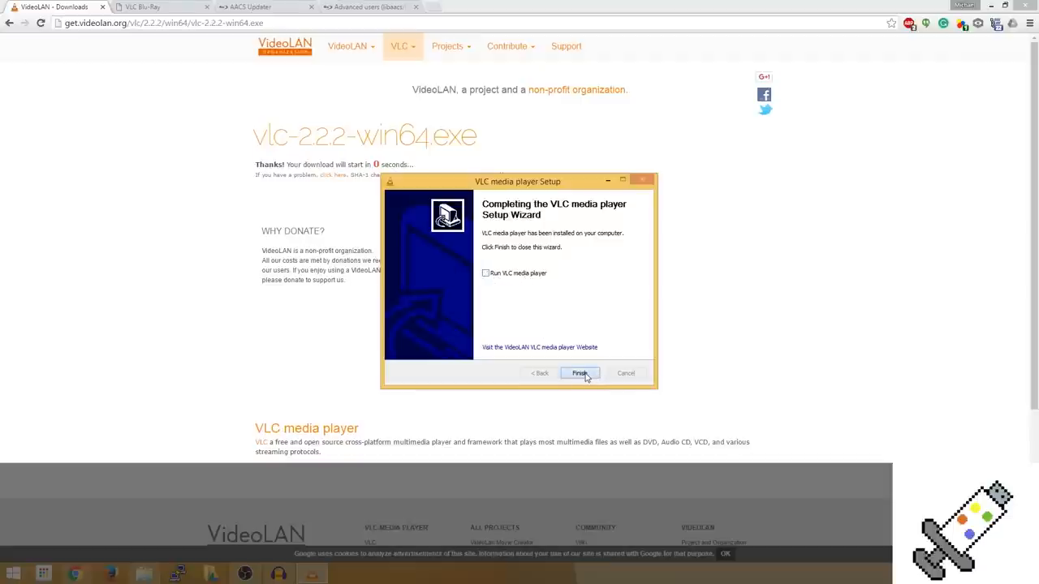
click(578, 373)
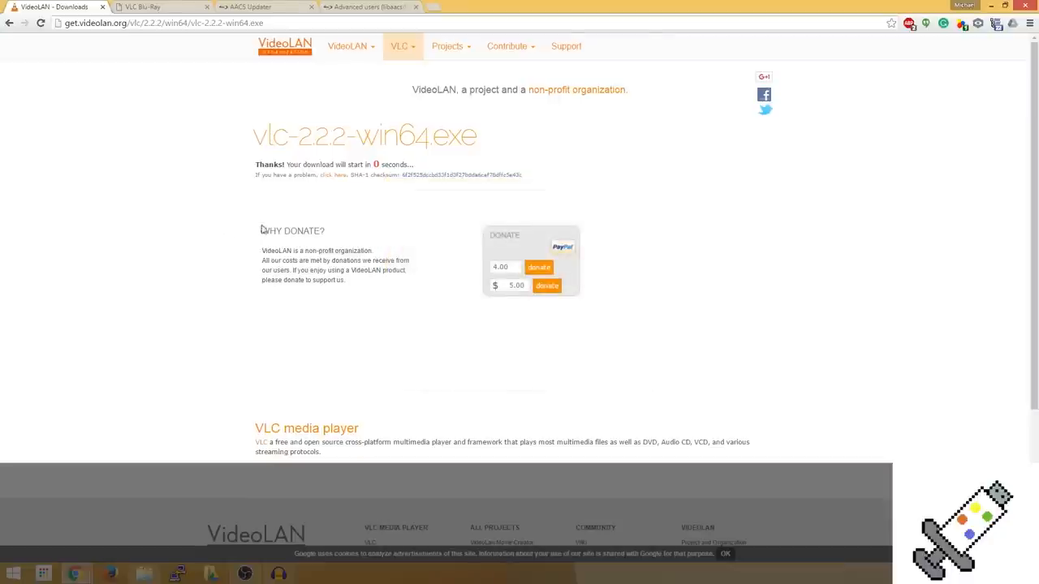
mouse_move(133, 18)
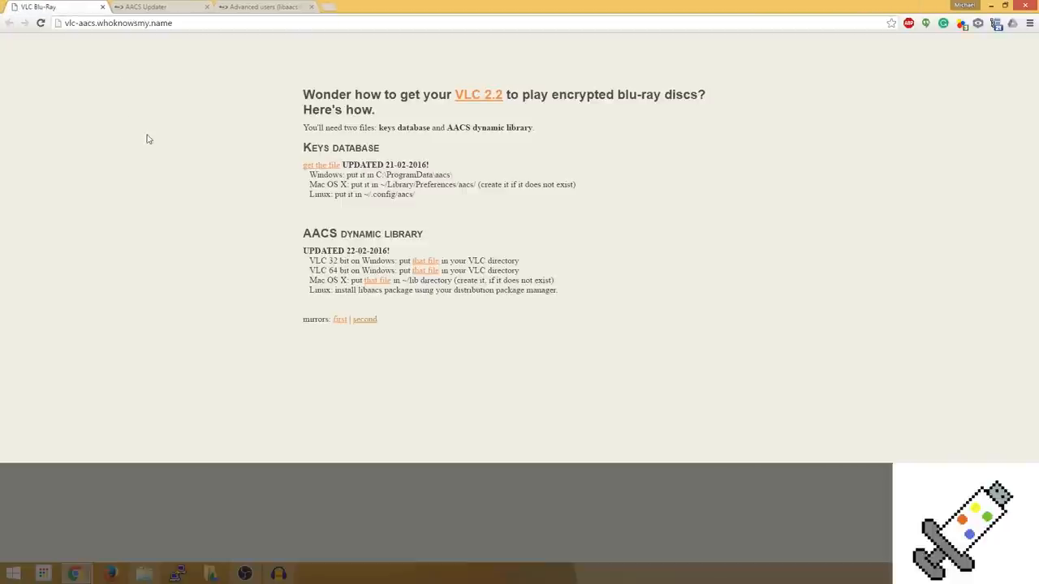
mouse_move(372, 127)
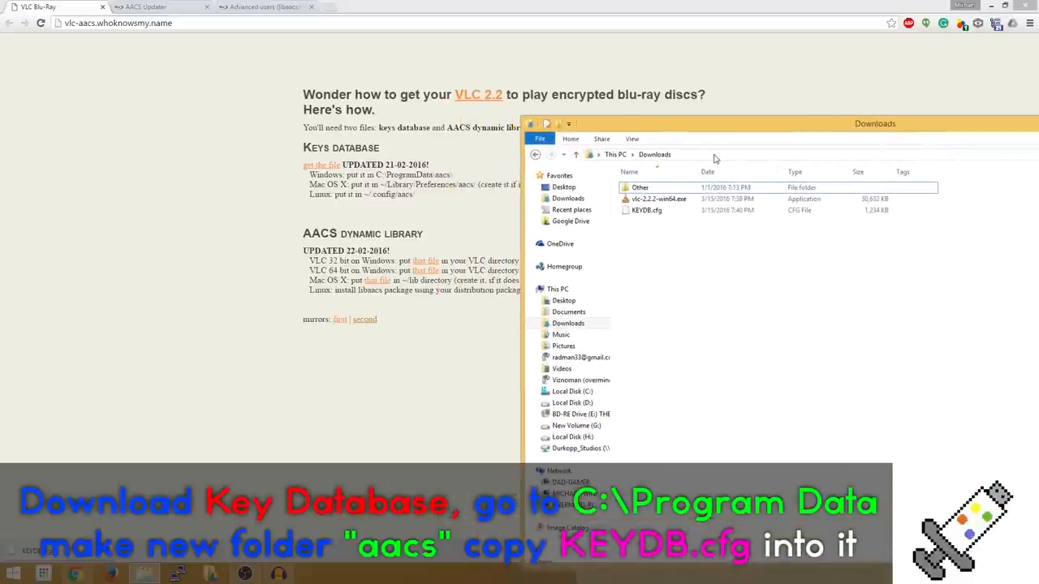
Step: Copy KEYDB.cfg from Downloads and paste it into the aacs folder under C:\ProgramData
click(646, 211)
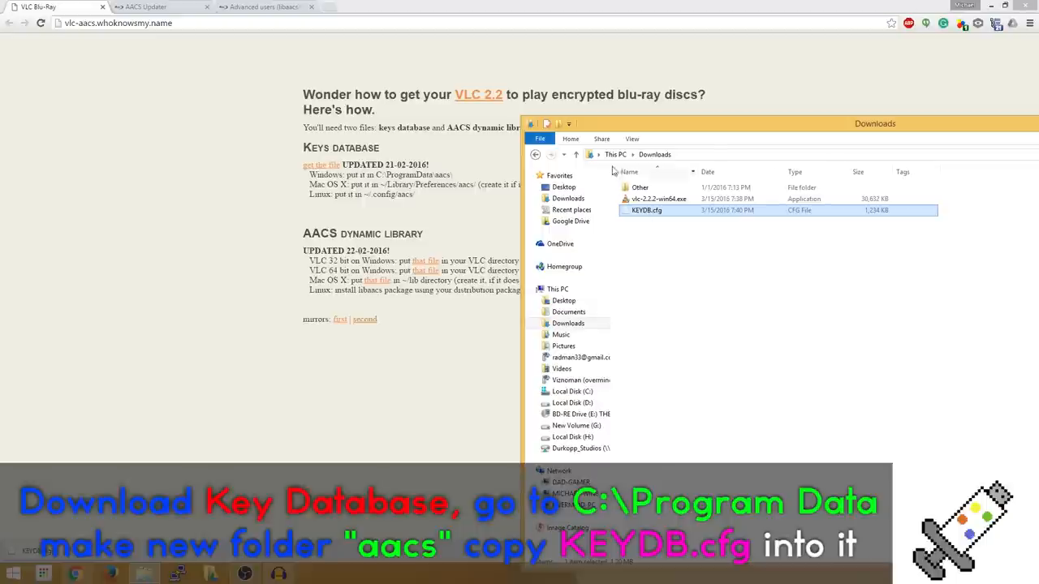
click(609, 156)
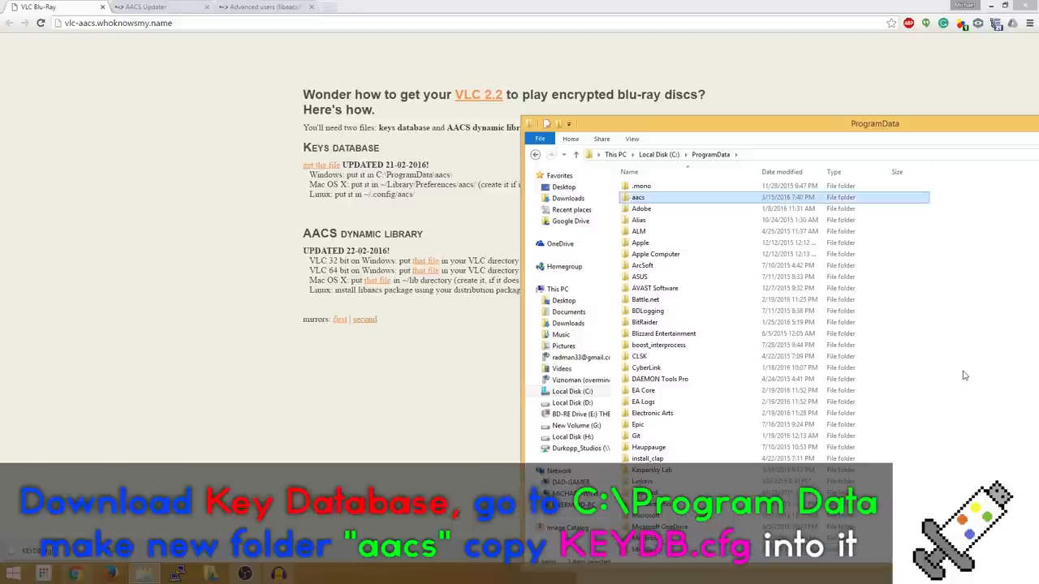
double_click(640, 198)
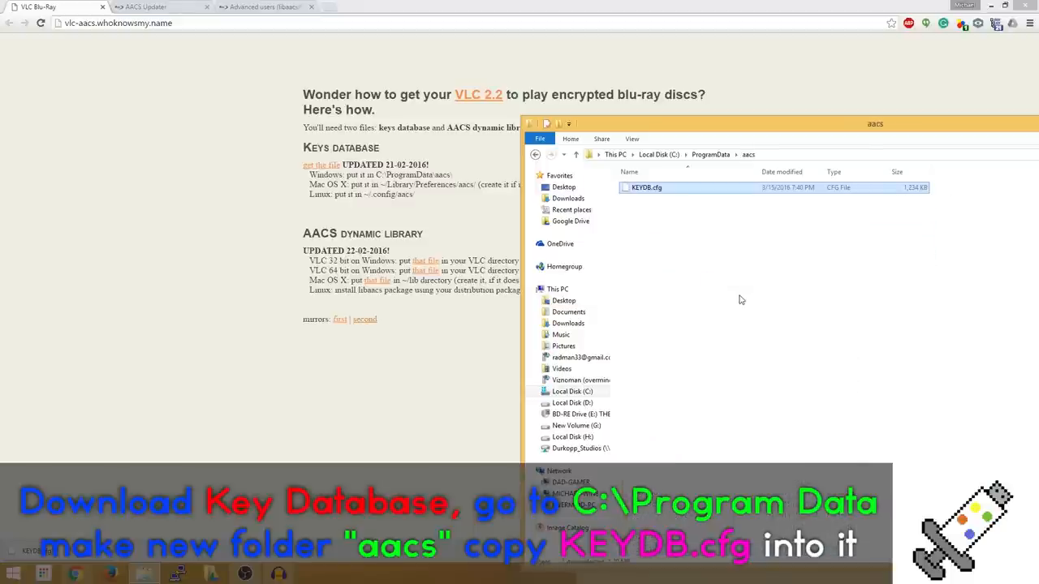
click(717, 328)
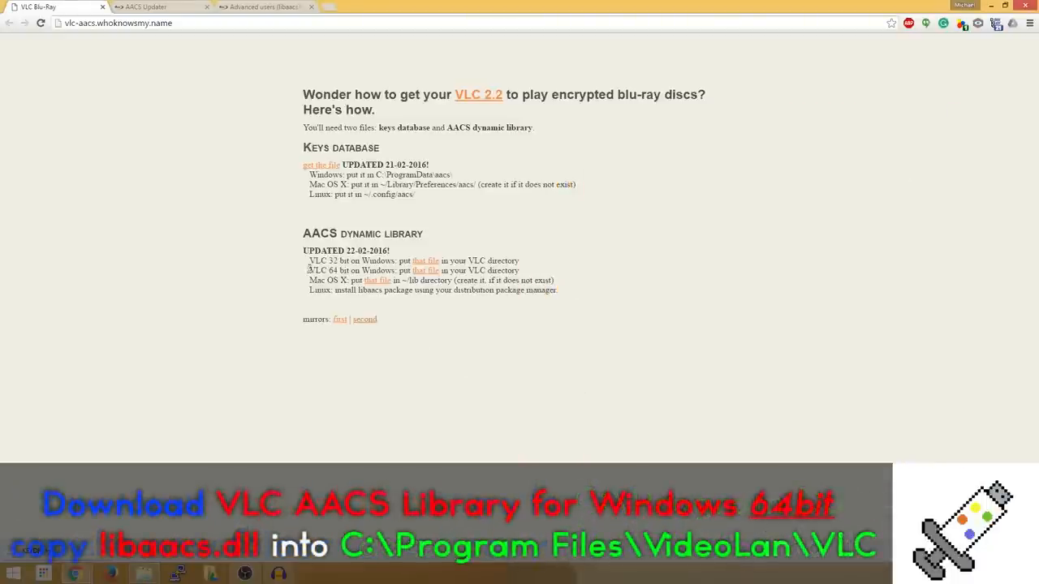
mouse_move(456, 247)
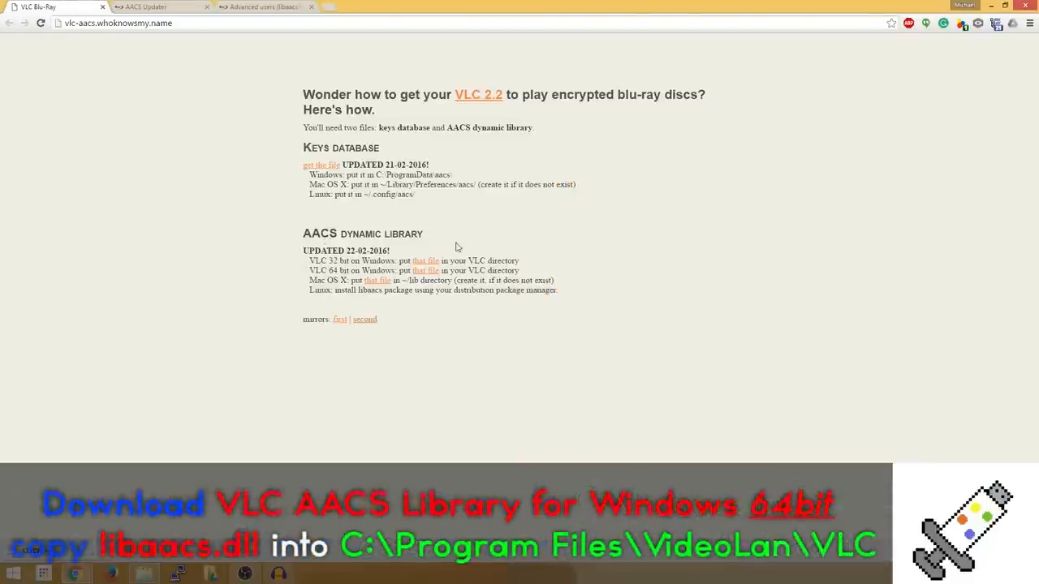
Step: Select the 'VLC 64 bit on Windows' instruction line on the guide page for the libaacs.dll link
double_click(318, 269)
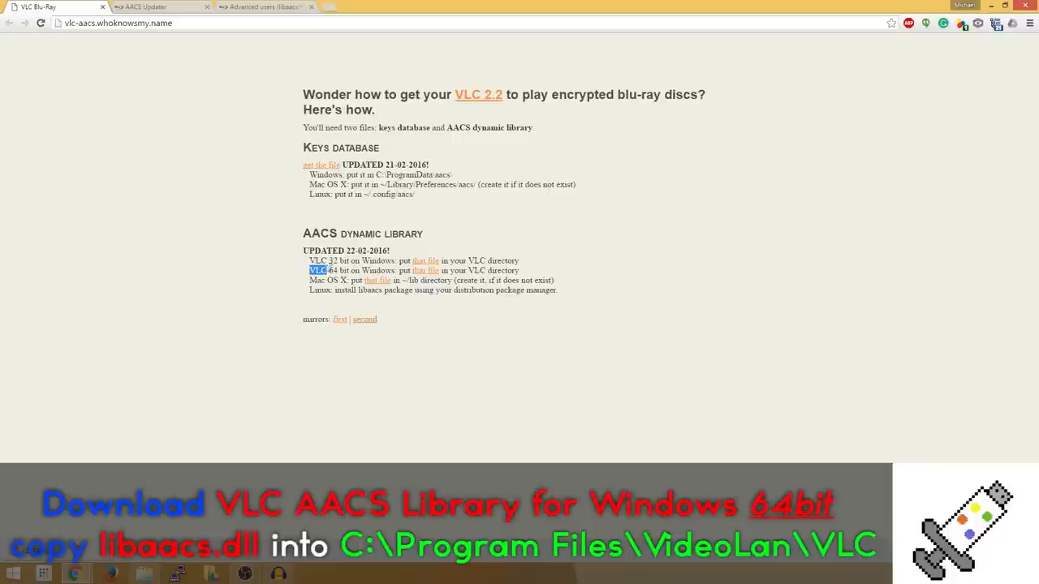
drag(308, 270, 520, 270)
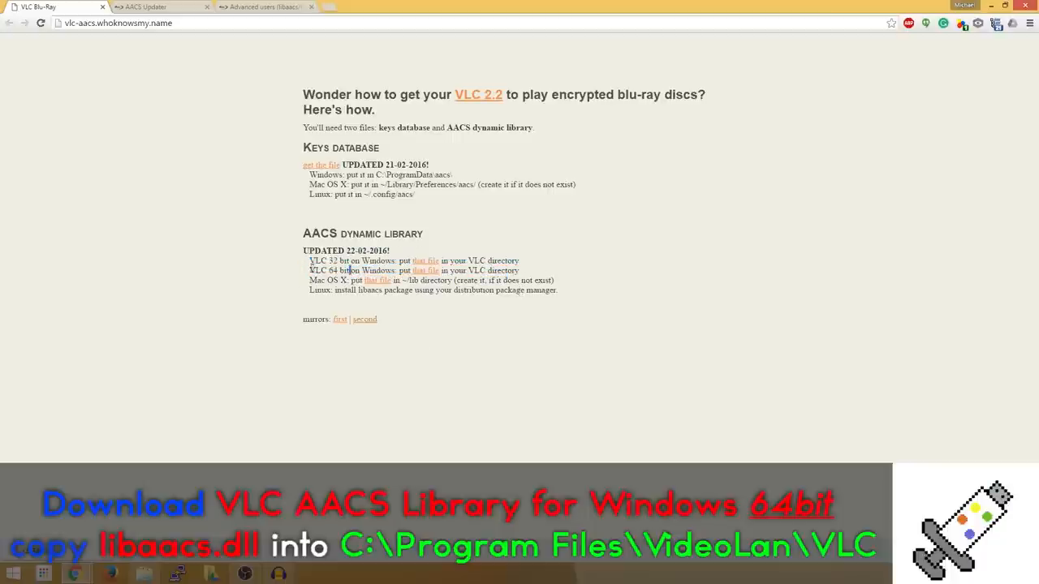
triple_click(414, 269)
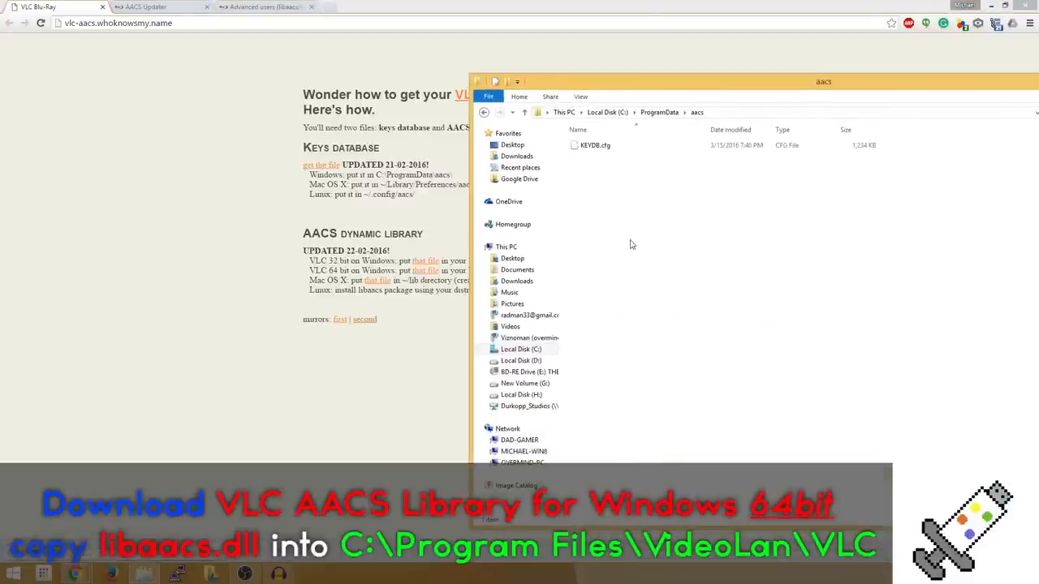
Step: Copy libaacs.dll from Downloads and browse the C drive toward Program Files
click(516, 156)
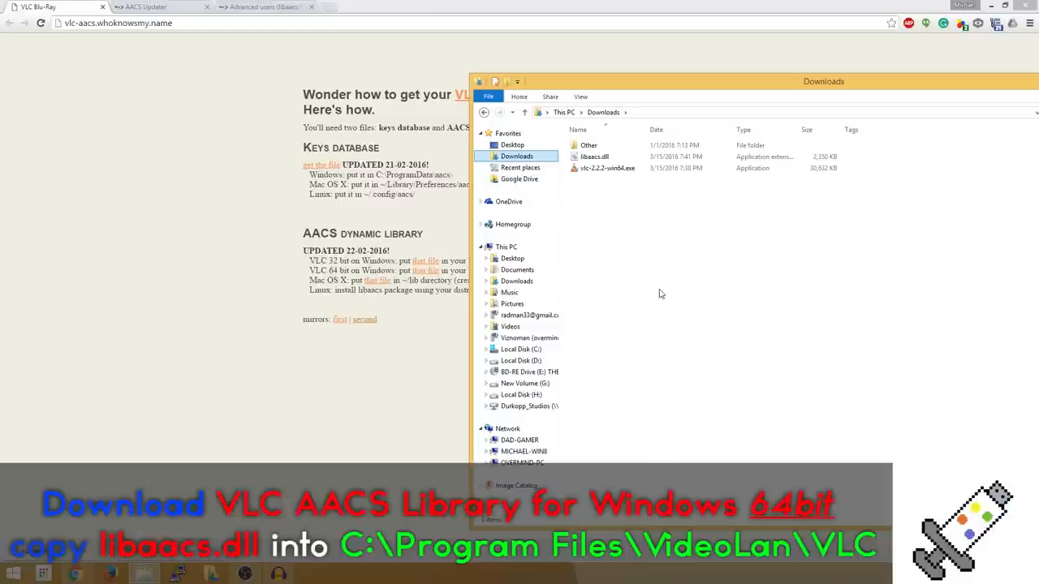
click(594, 156)
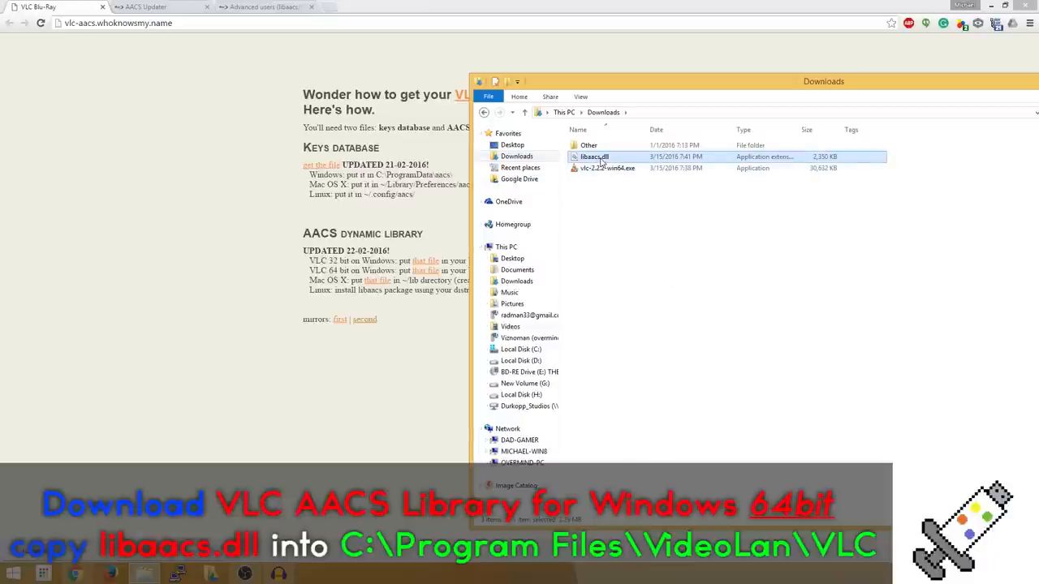
click(608, 167)
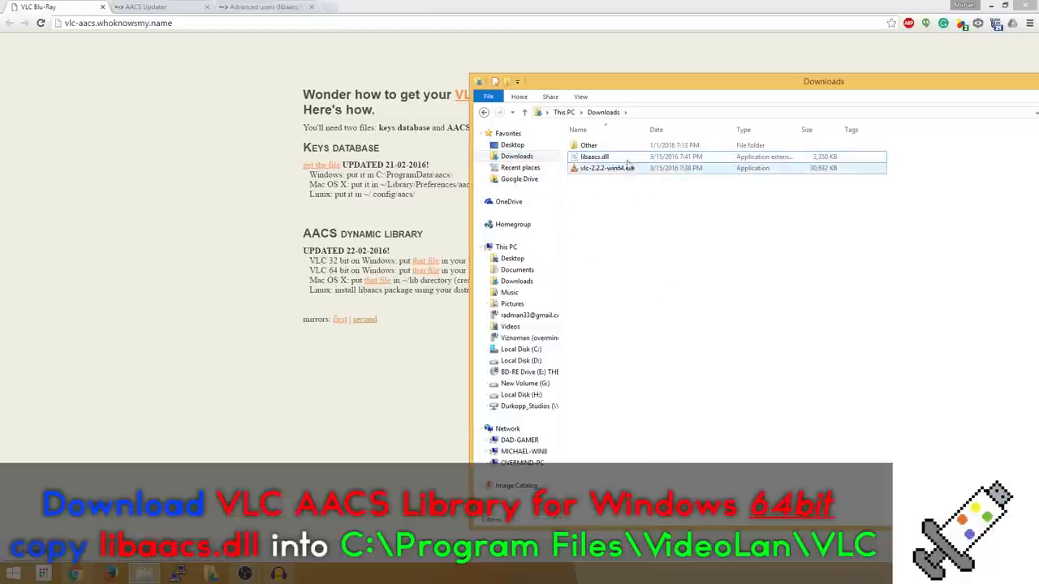
click(521, 349)
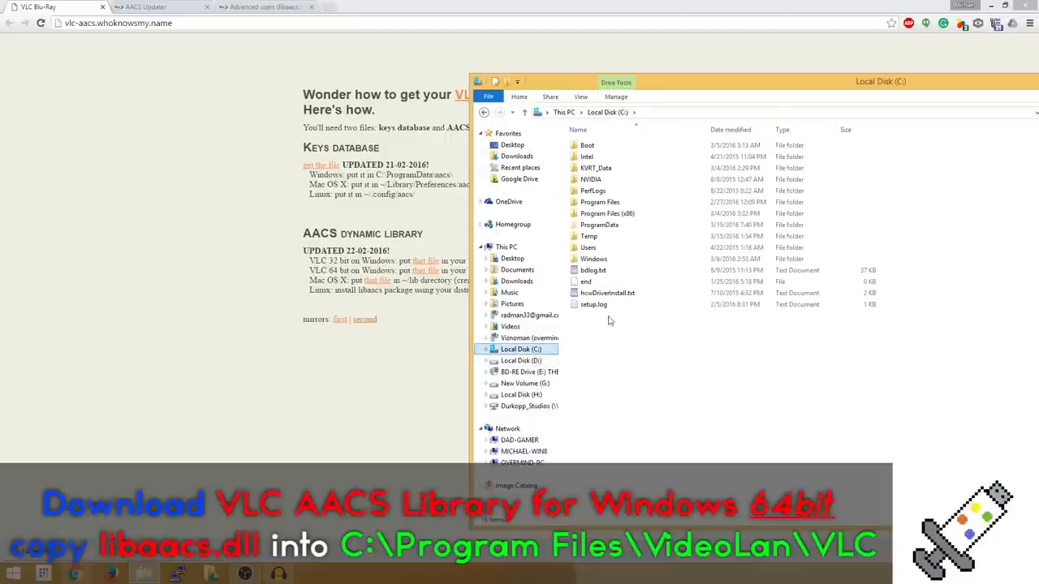
double_click(601, 201)
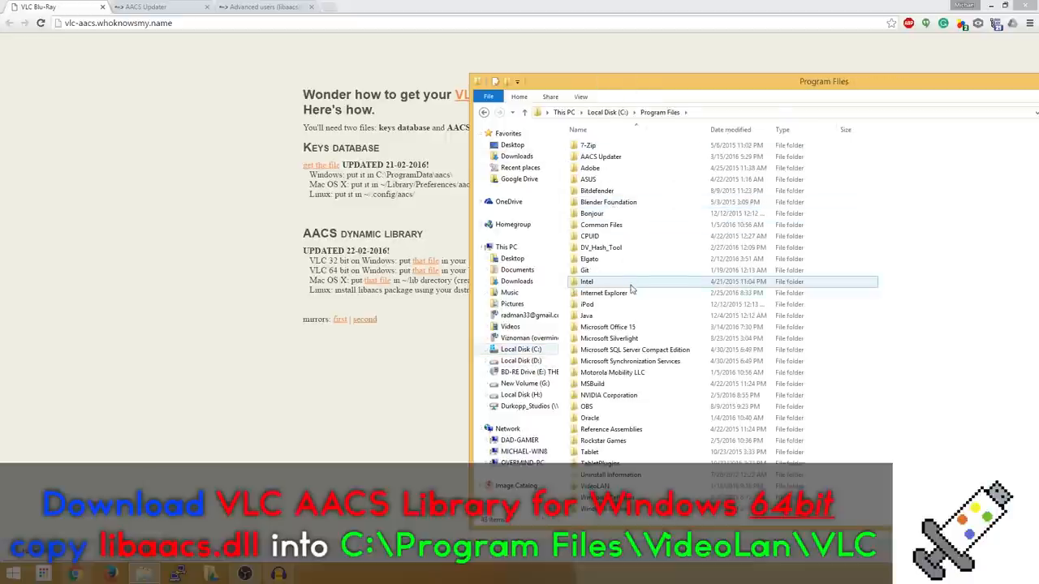
scroll(down, 3)
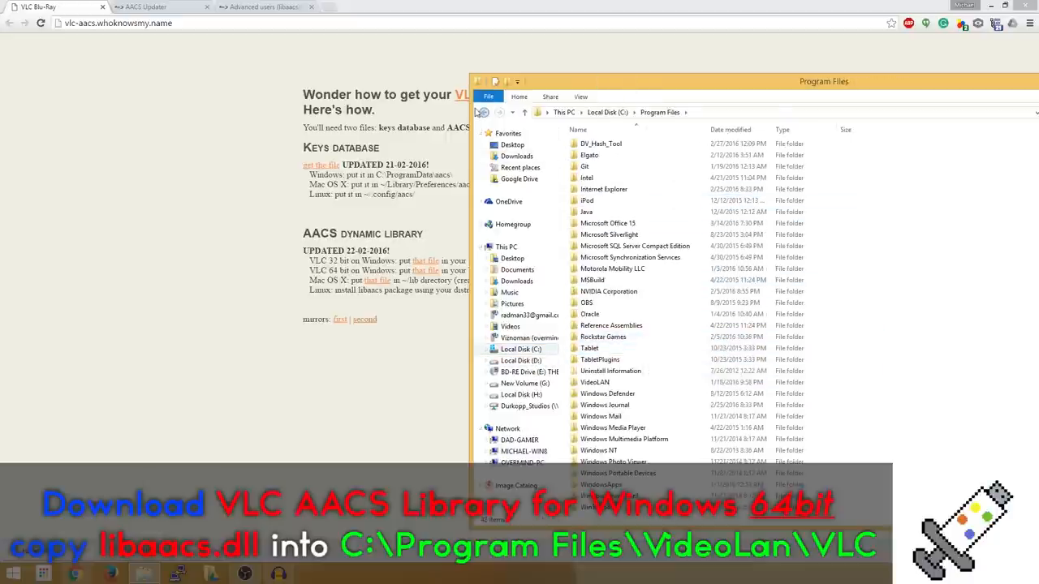
click(536, 112)
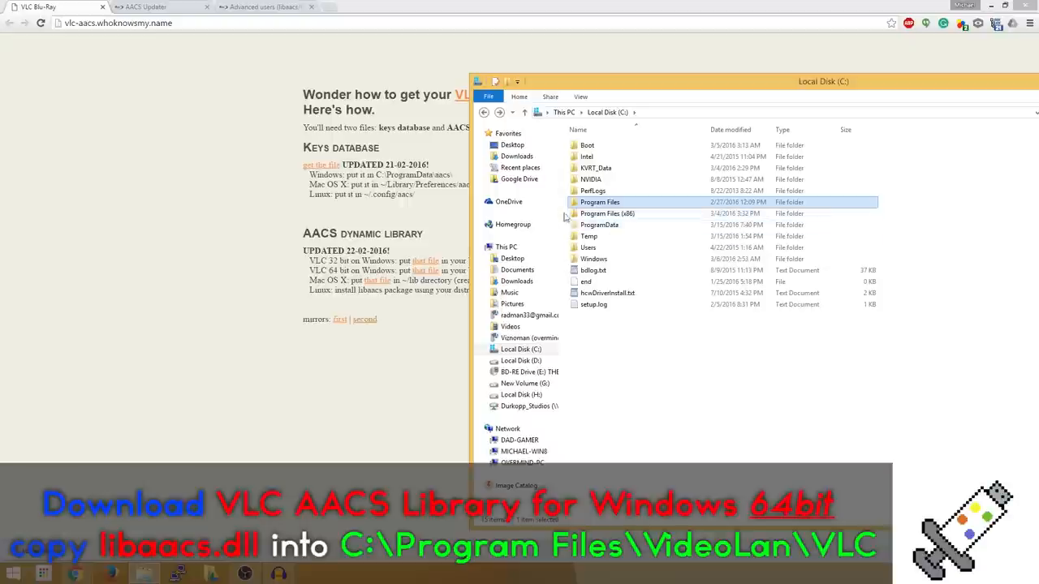
mouse_move(625, 207)
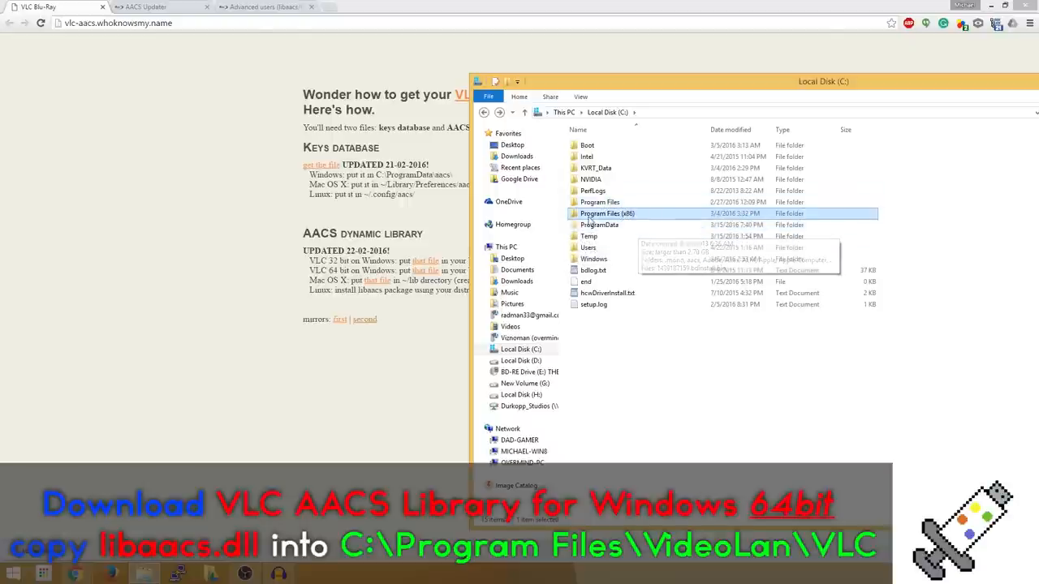
Step: Paste libaacs.dll into C:\Program Files\VideoLAN\VLC with admin permission and launch vlc.exe
double_click(600, 201)
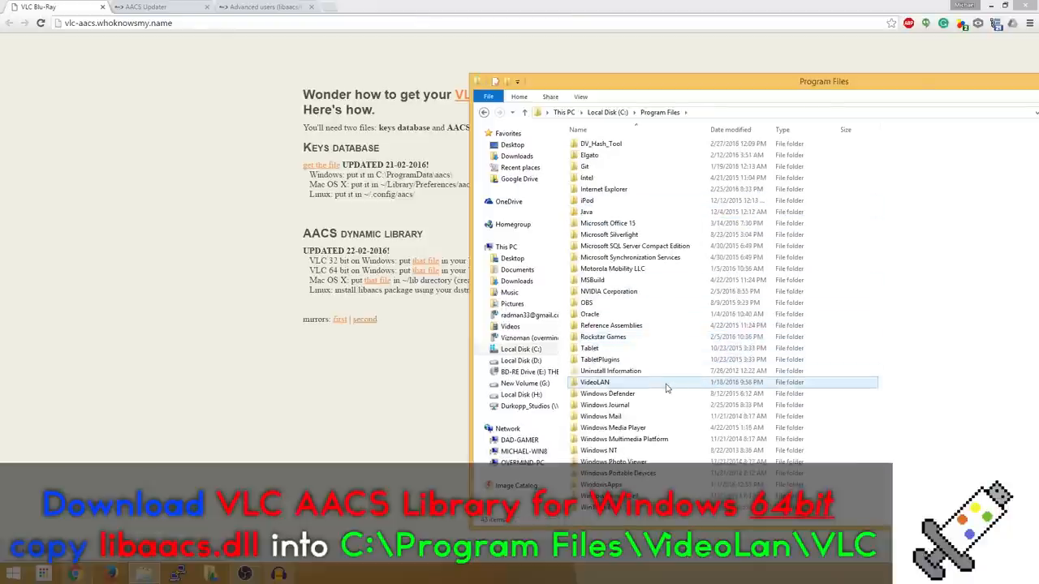
double_click(595, 383)
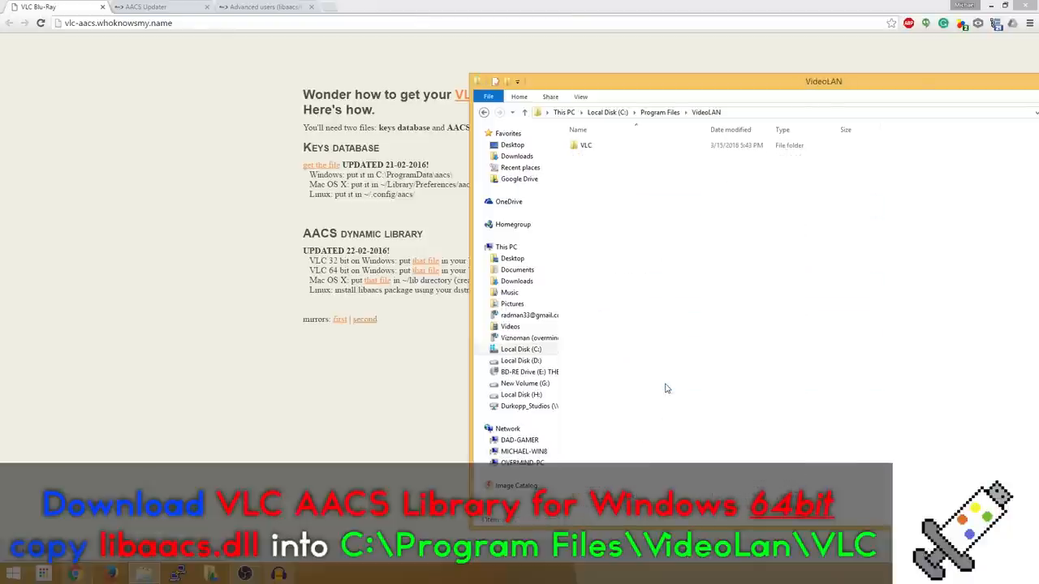
double_click(586, 146)
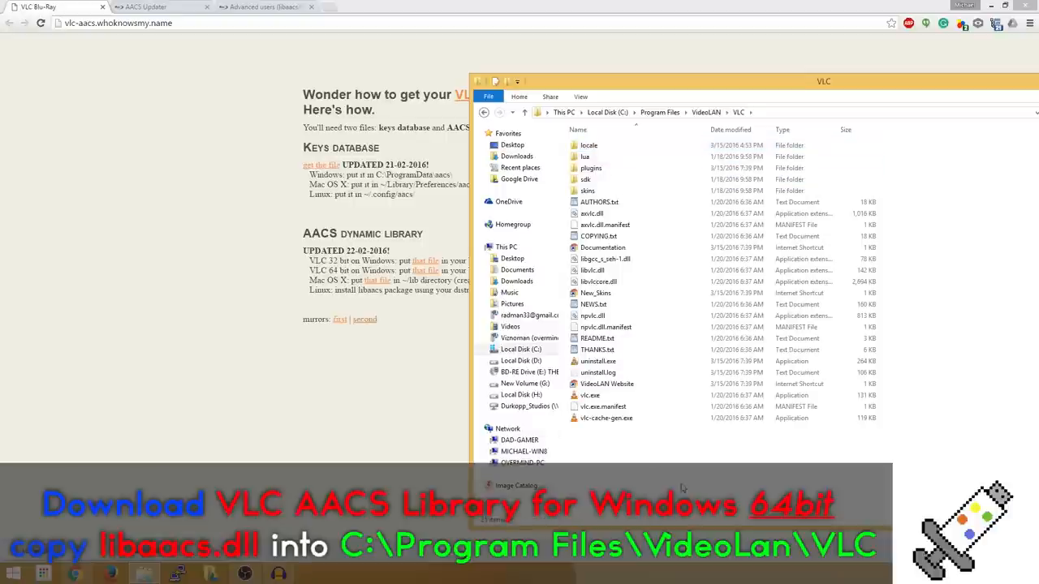
right_click(680, 488)
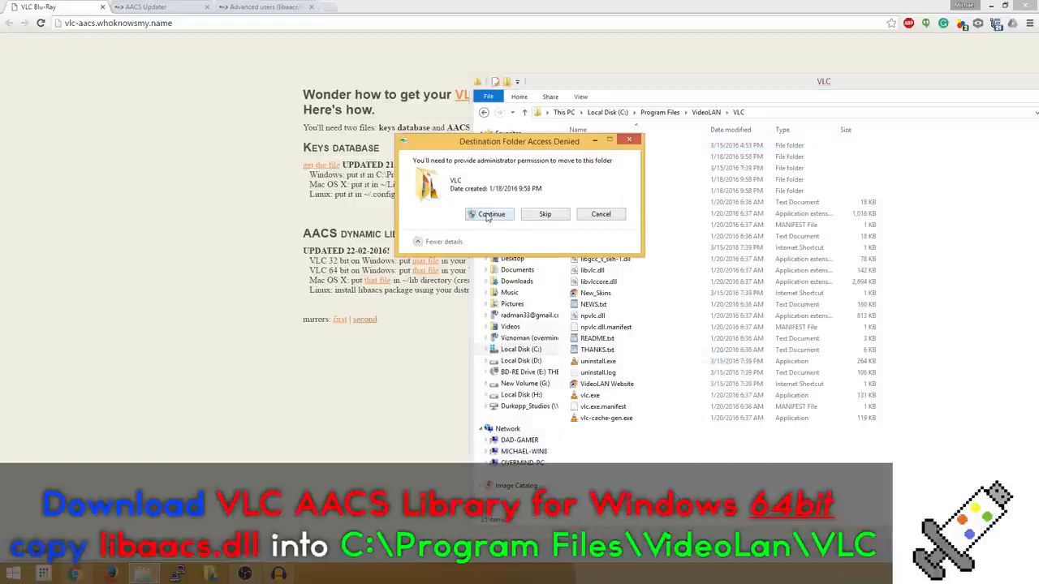
click(491, 215)
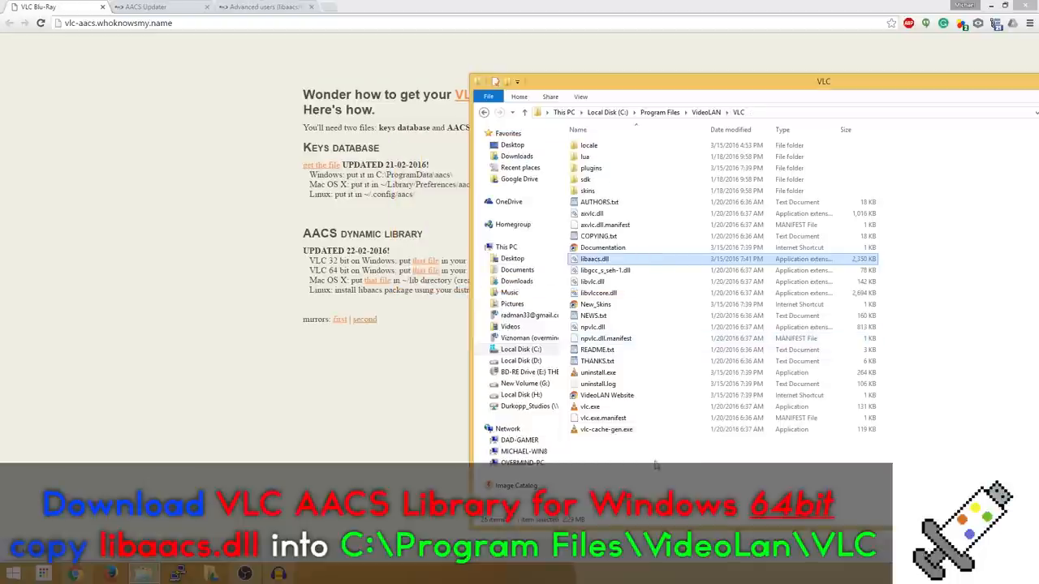
click(591, 406)
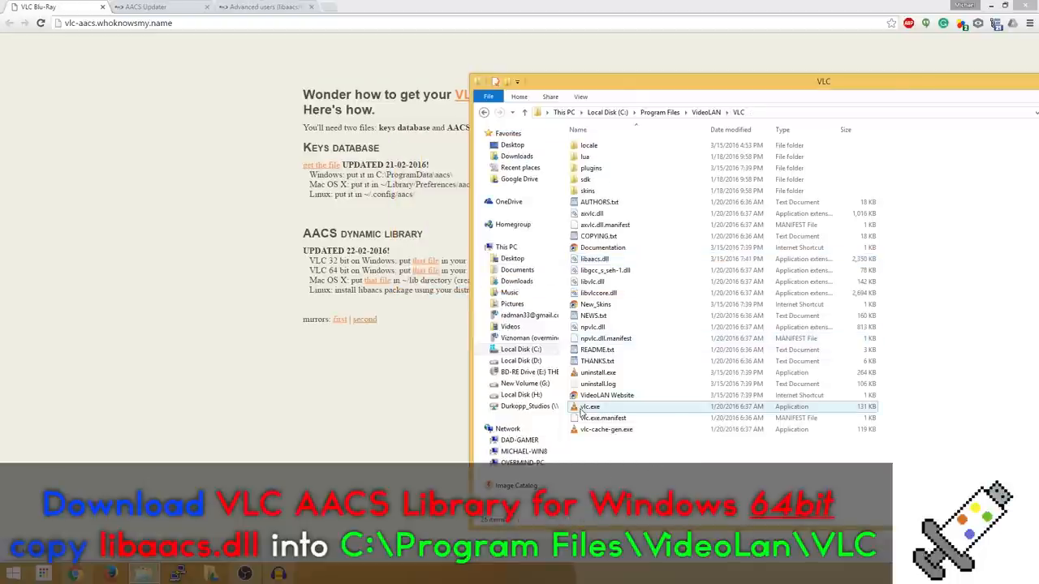
double_click(591, 406)
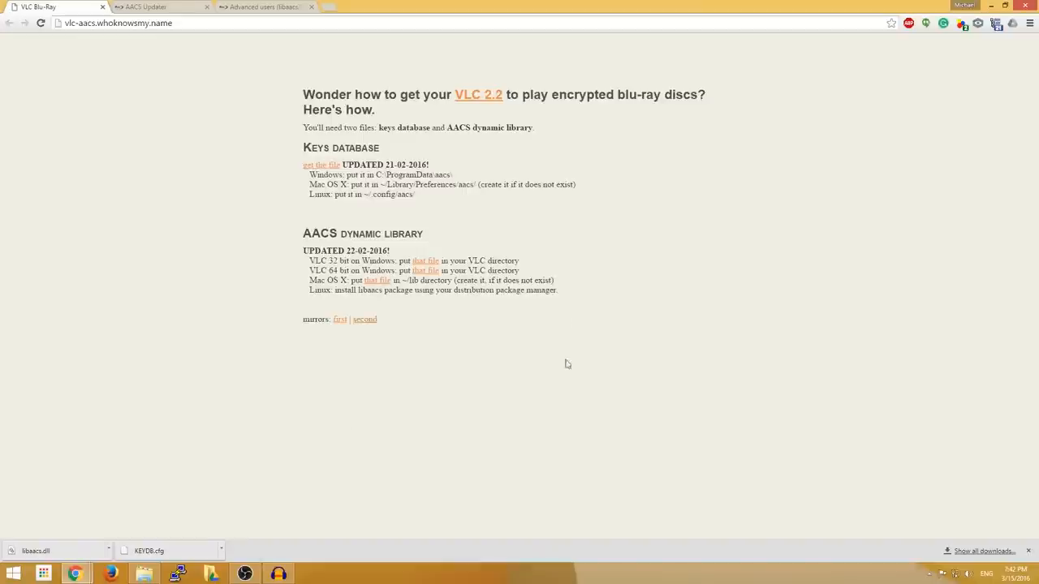
mouse_move(159, 75)
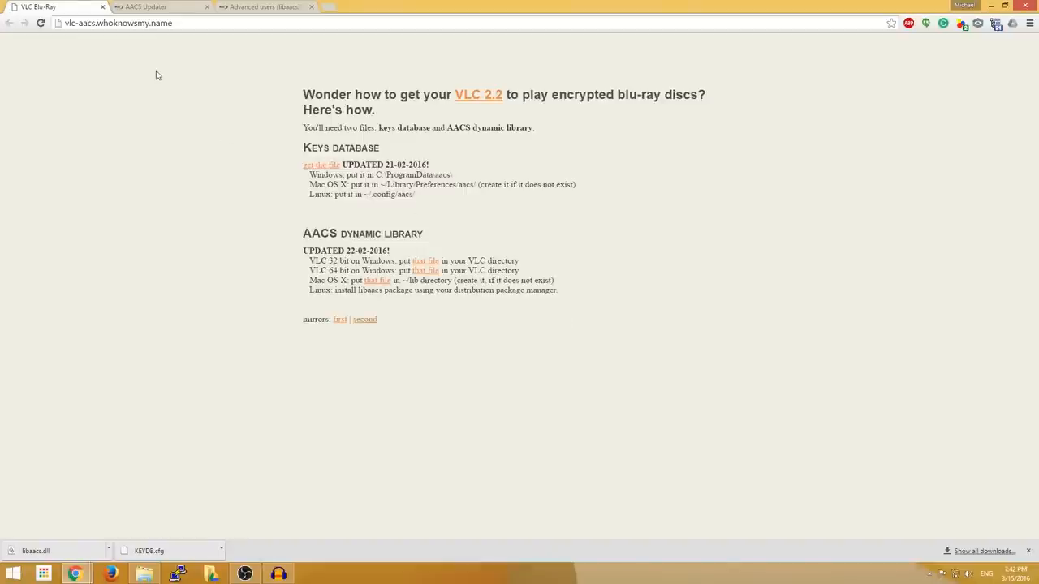
Step: Switch to the AACS Updater page and follow the 'VLC 2.x with AACS' link
click(155, 7)
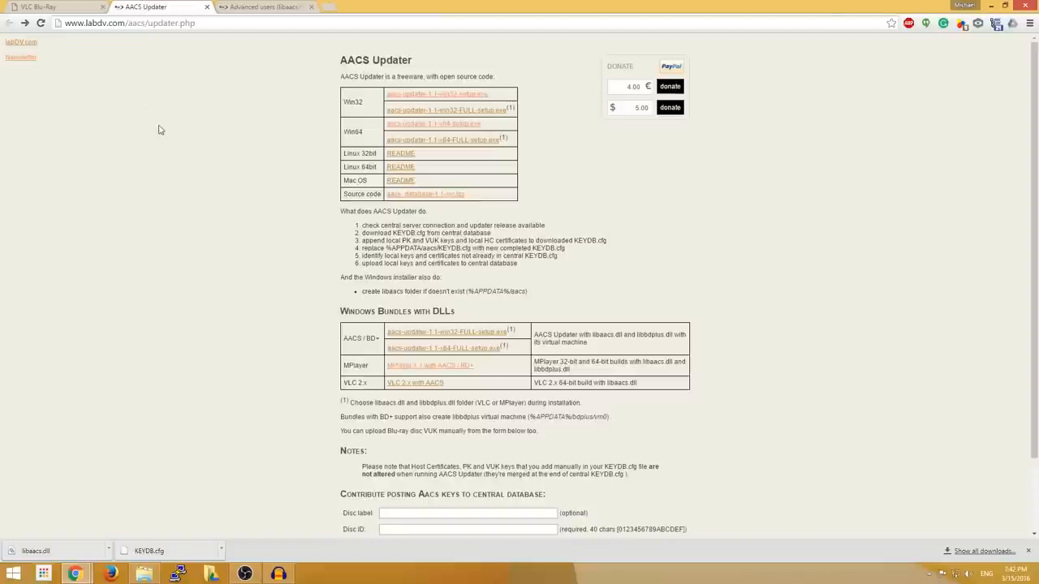
mouse_move(171, 127)
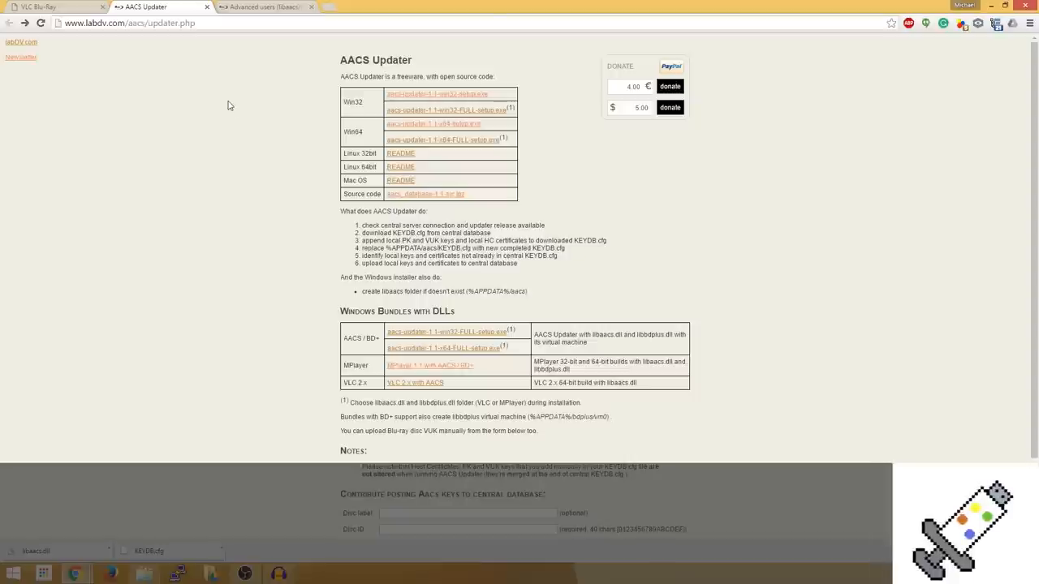
mouse_move(182, 162)
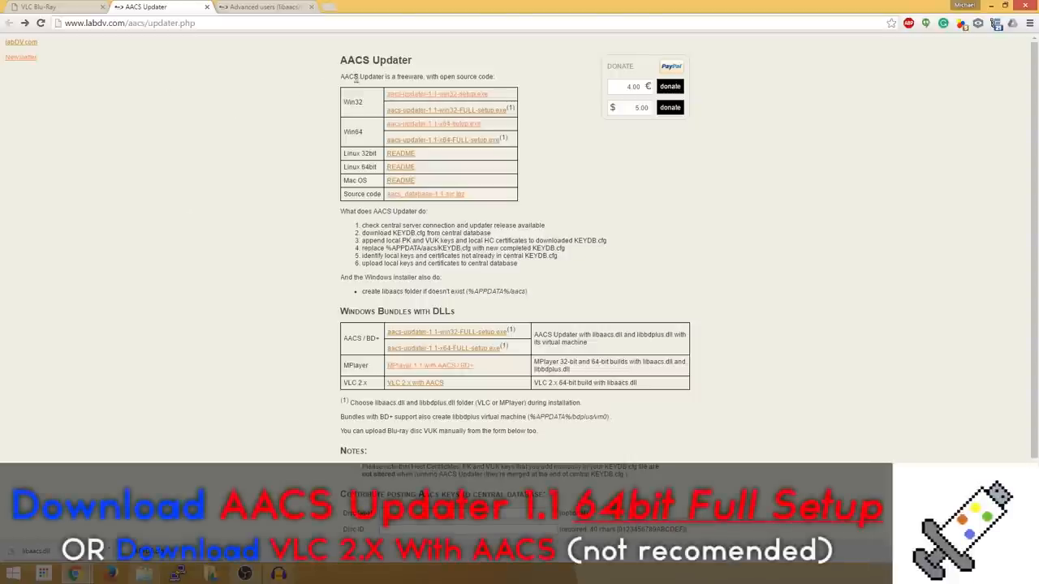
mouse_move(402, 327)
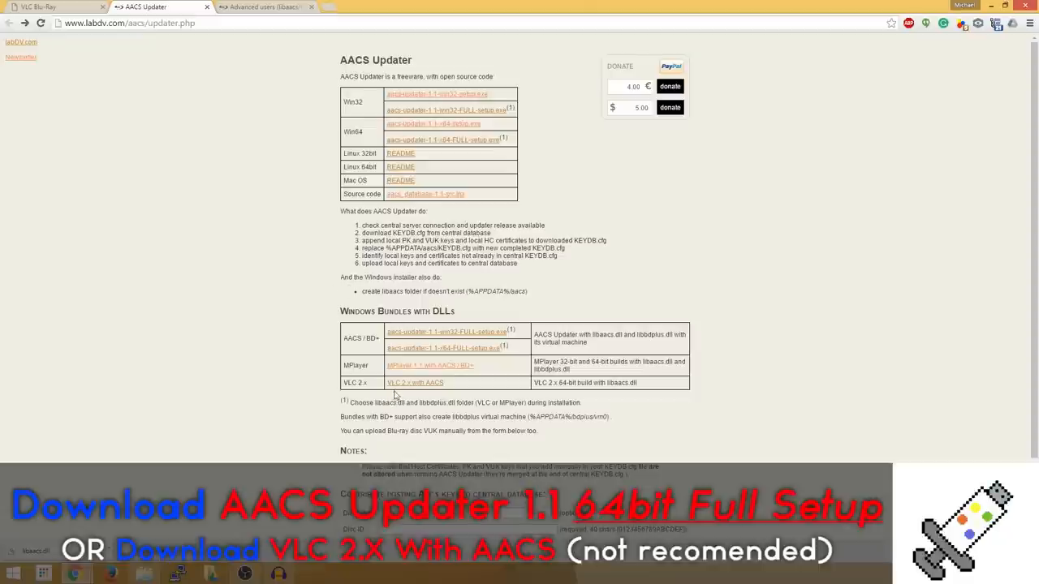
mouse_move(410, 391)
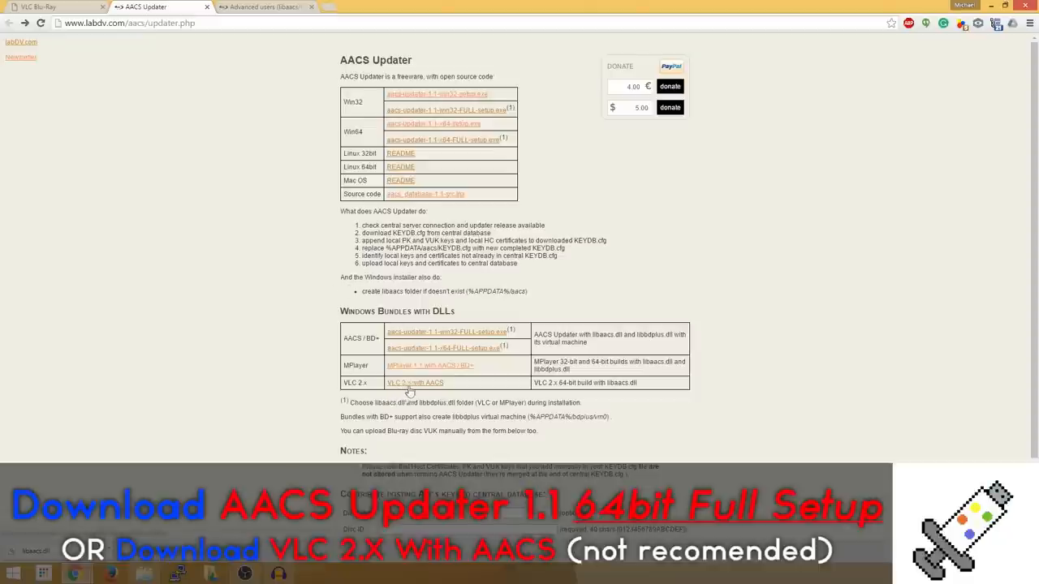
mouse_move(418, 388)
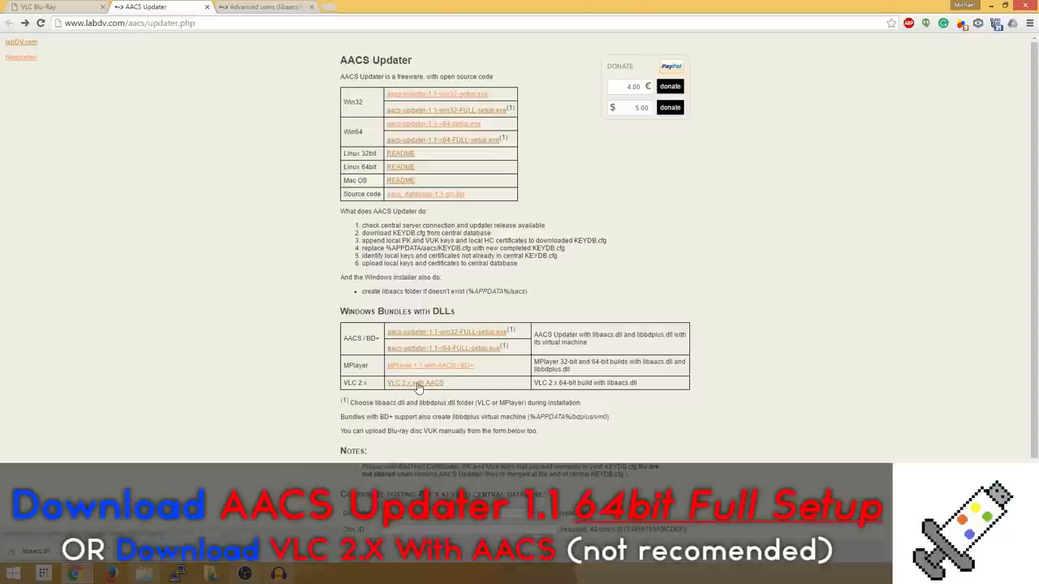
click(415, 383)
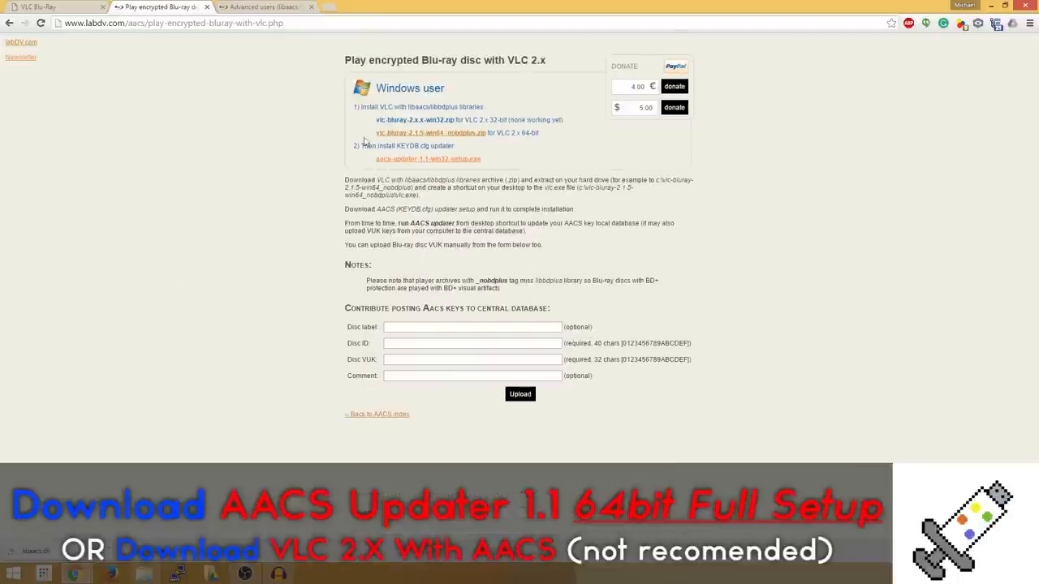
mouse_move(252, 182)
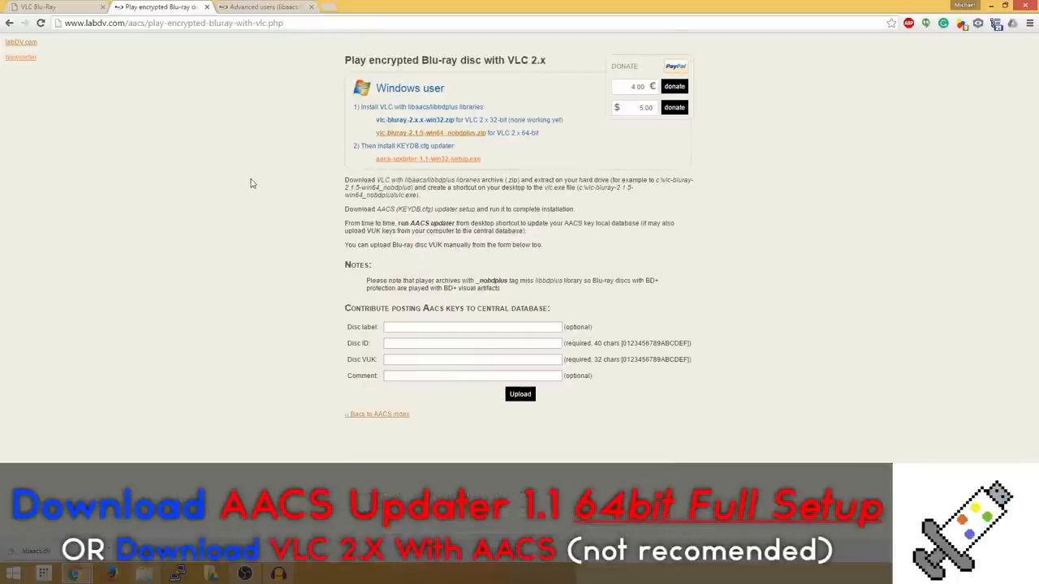
mouse_move(377, 174)
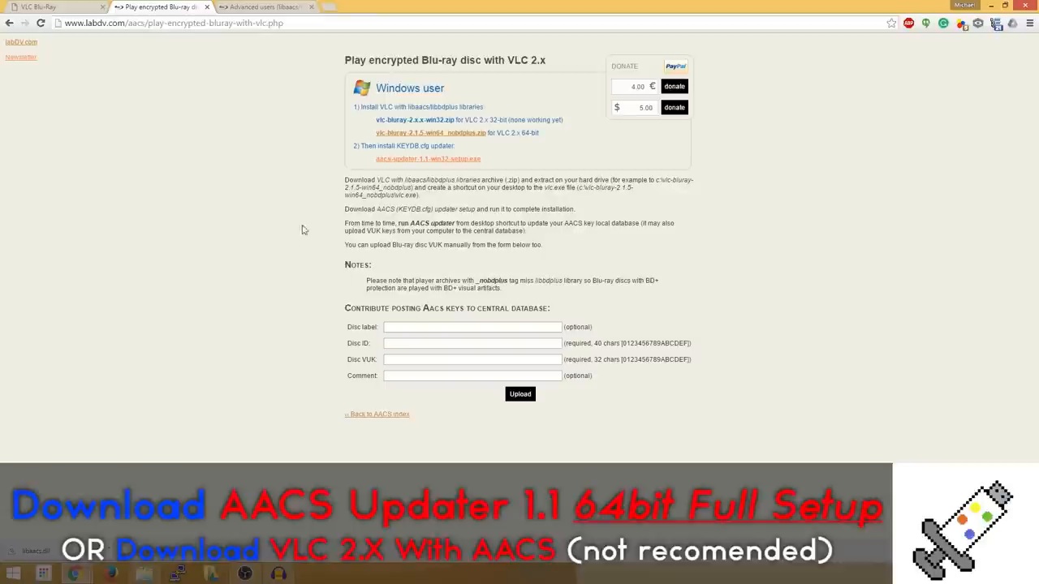
mouse_move(314, 209)
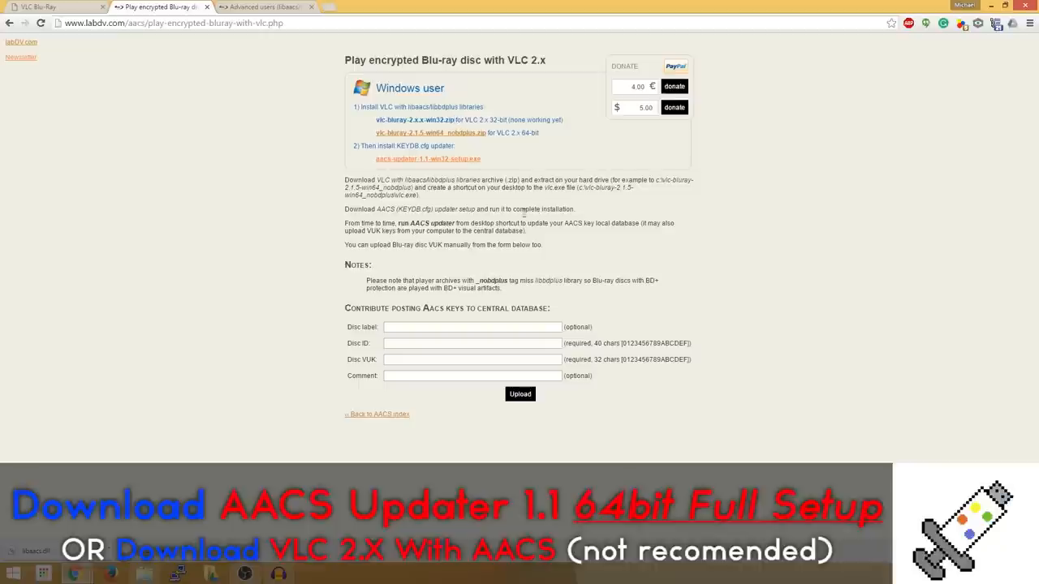
mouse_move(331, 237)
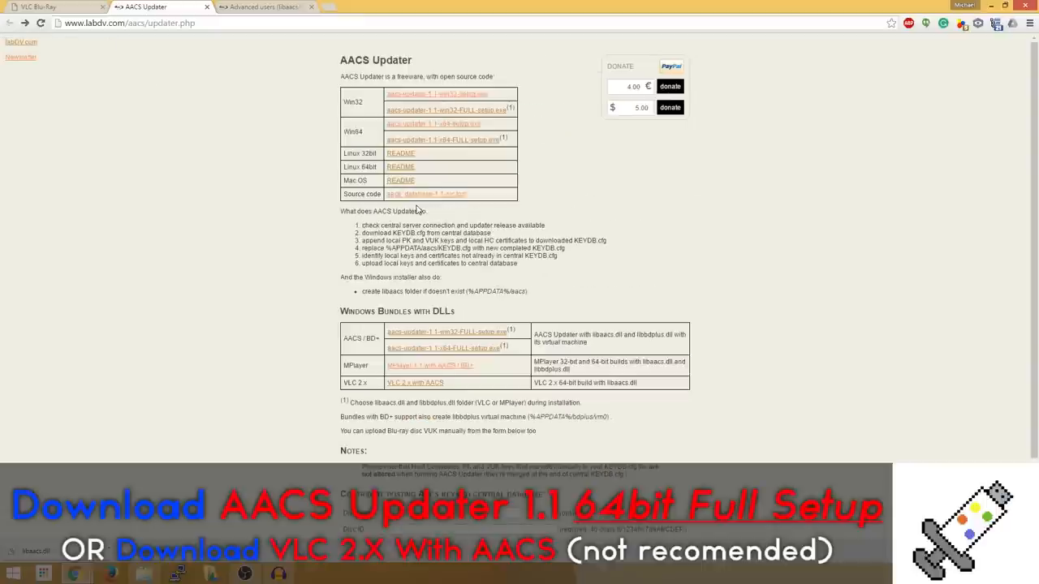
mouse_move(224, 162)
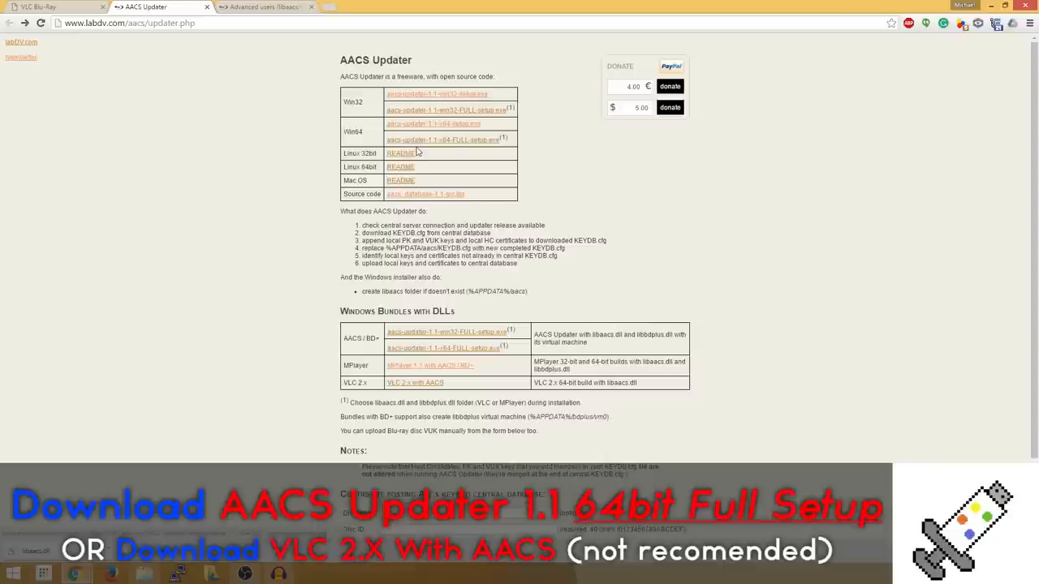
mouse_move(453, 147)
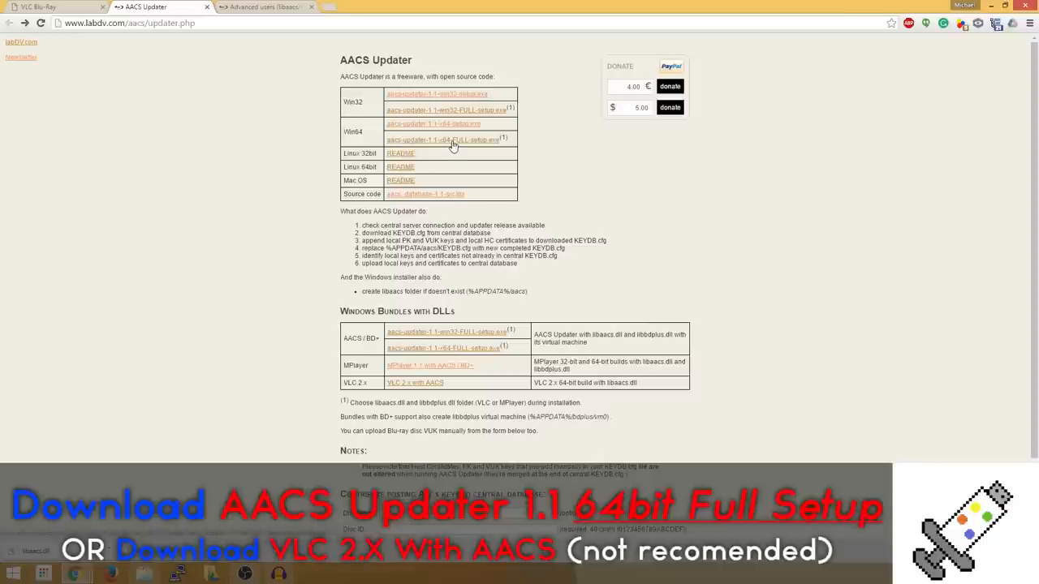
mouse_move(465, 146)
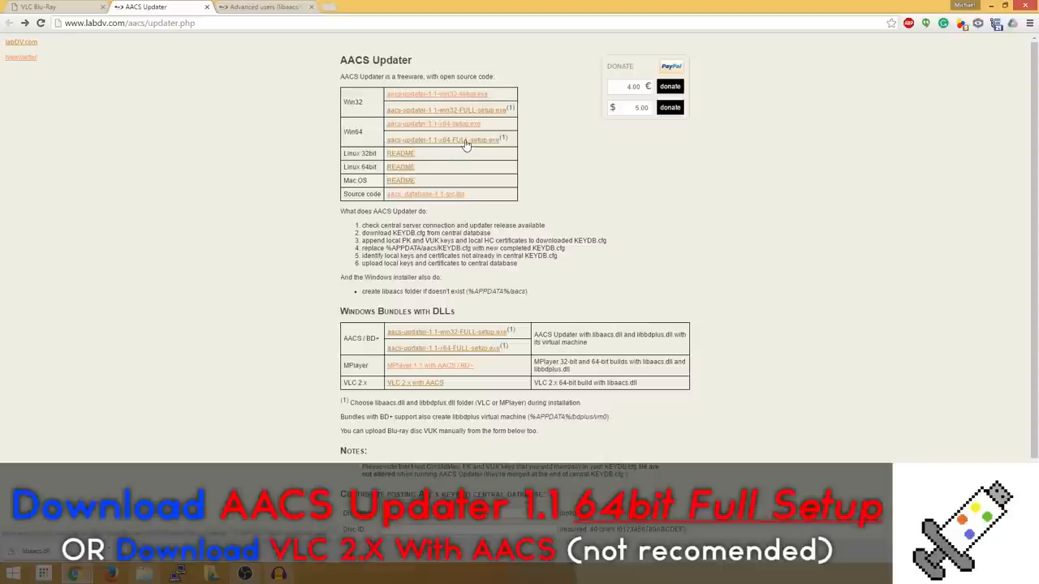
Step: Download aacs-updater-1.1-x64-FULL-setup.exe from SourceForge
click(442, 140)
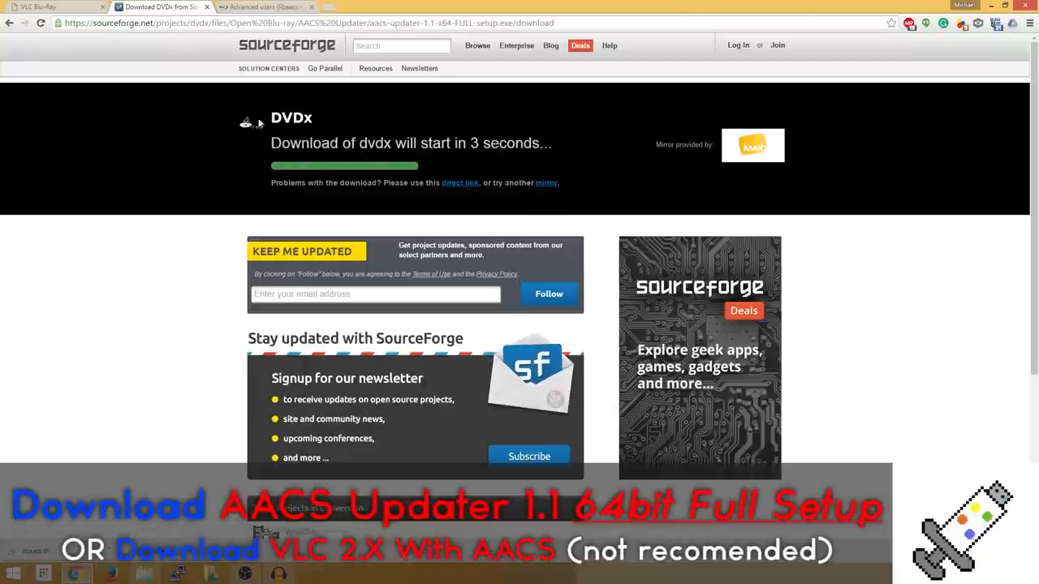
mouse_move(198, 237)
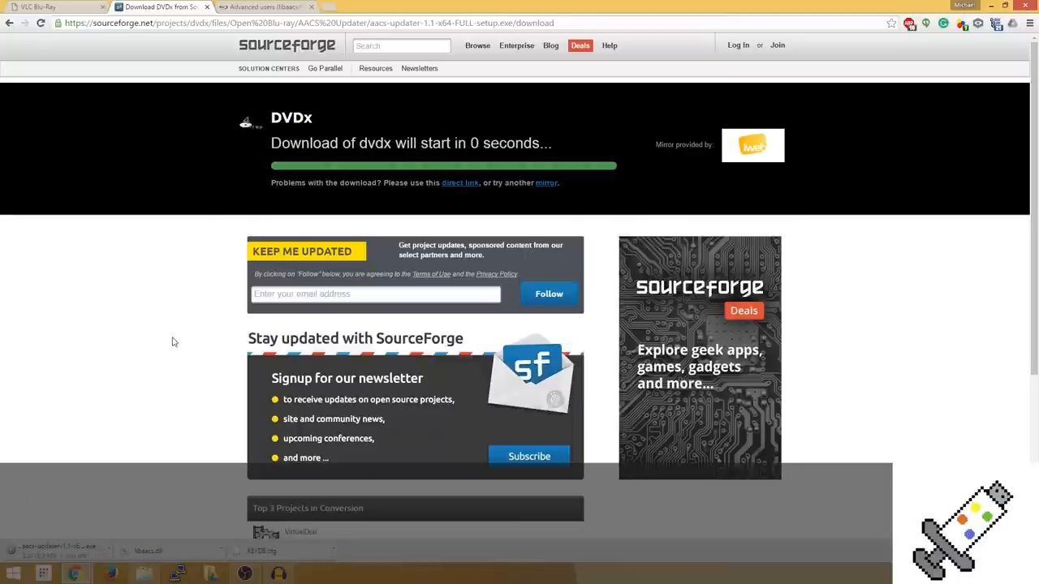
mouse_move(172, 347)
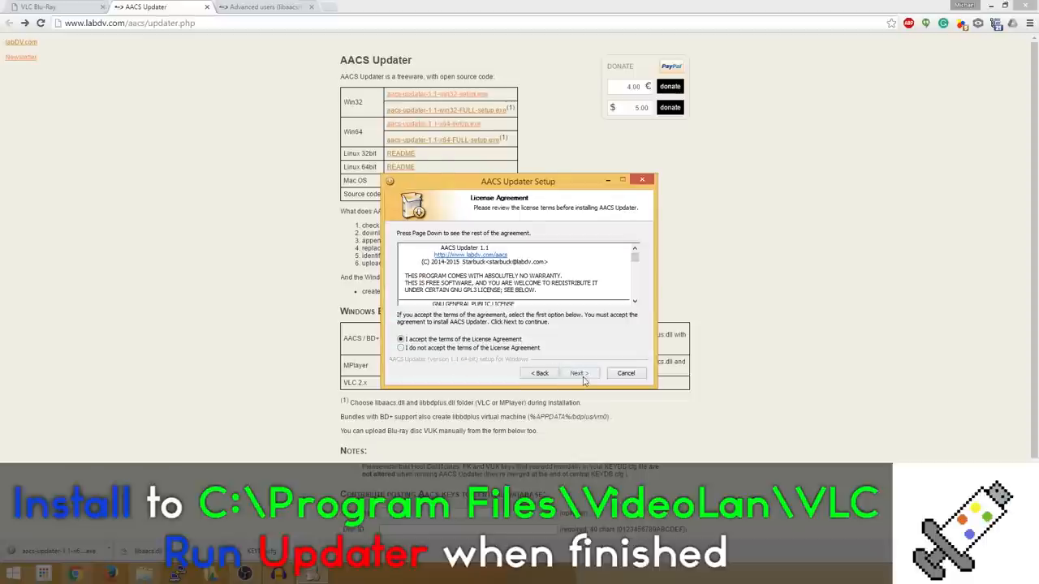
Step: Accept the license, install into C:\Program Files\VideoLAN\VLC and finish with 'Run AACS Updater' checked
click(578, 373)
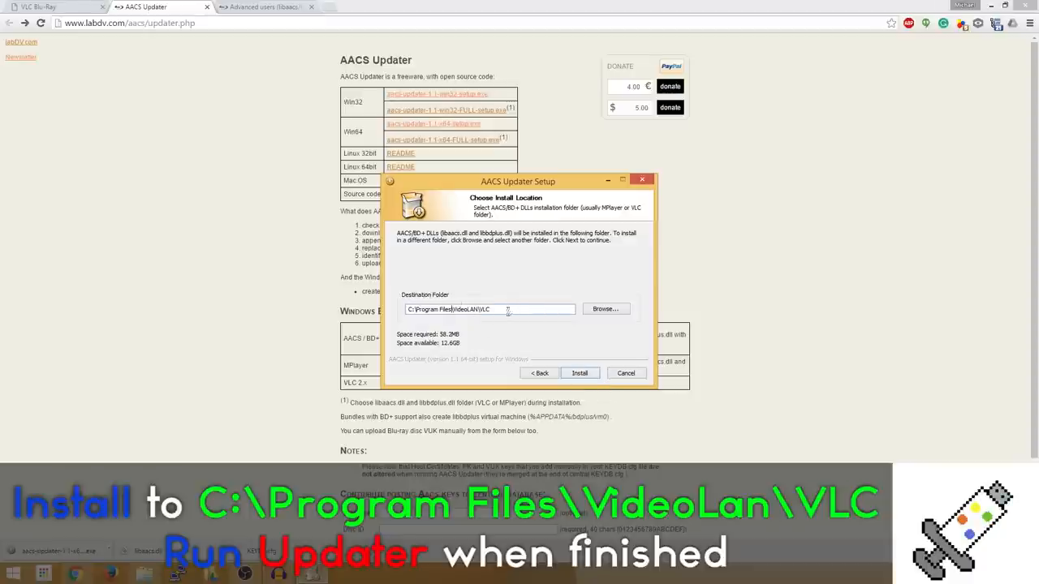
mouse_move(533, 308)
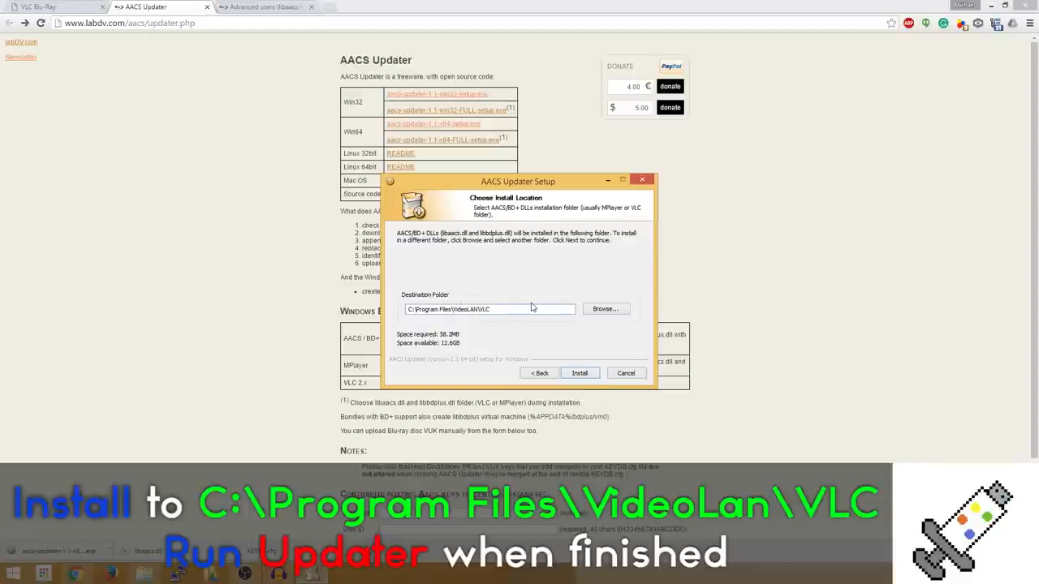
click(578, 372)
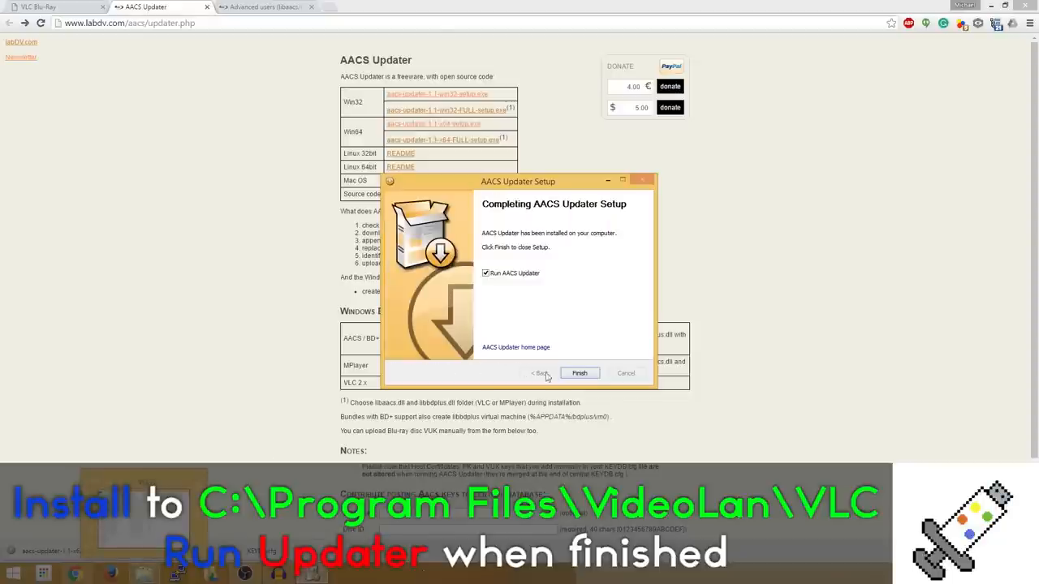
click(578, 372)
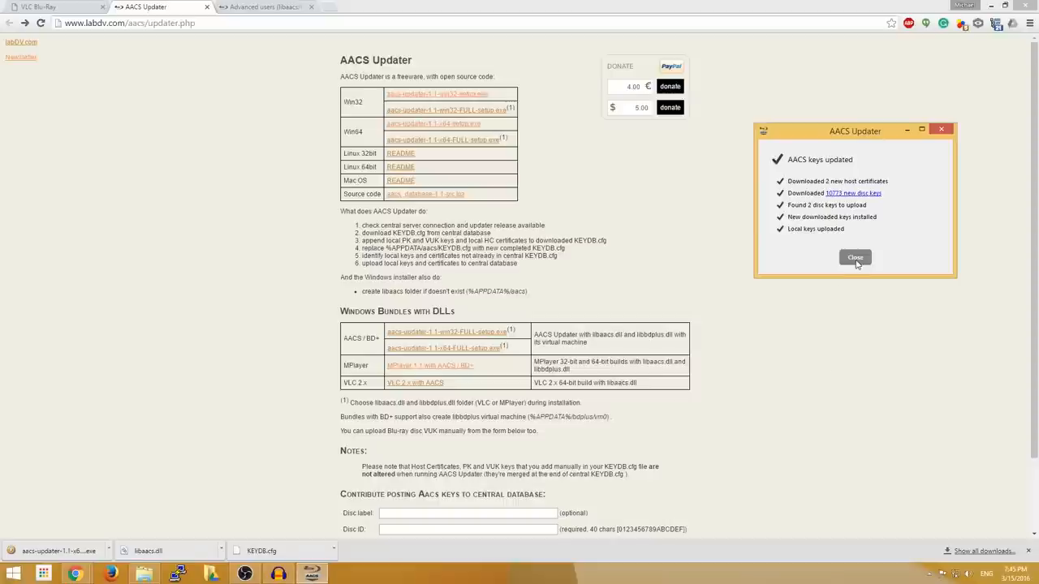
Step: Close the 'AACS keys updated' summary window
click(853, 257)
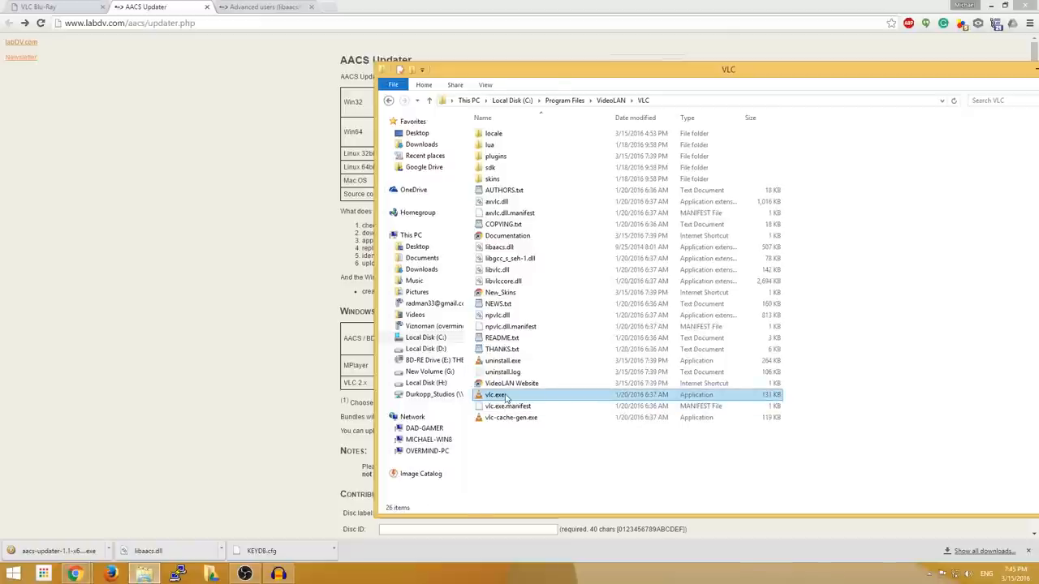
Step: Launch vlc.exe from the VLC program folder
click(496, 394)
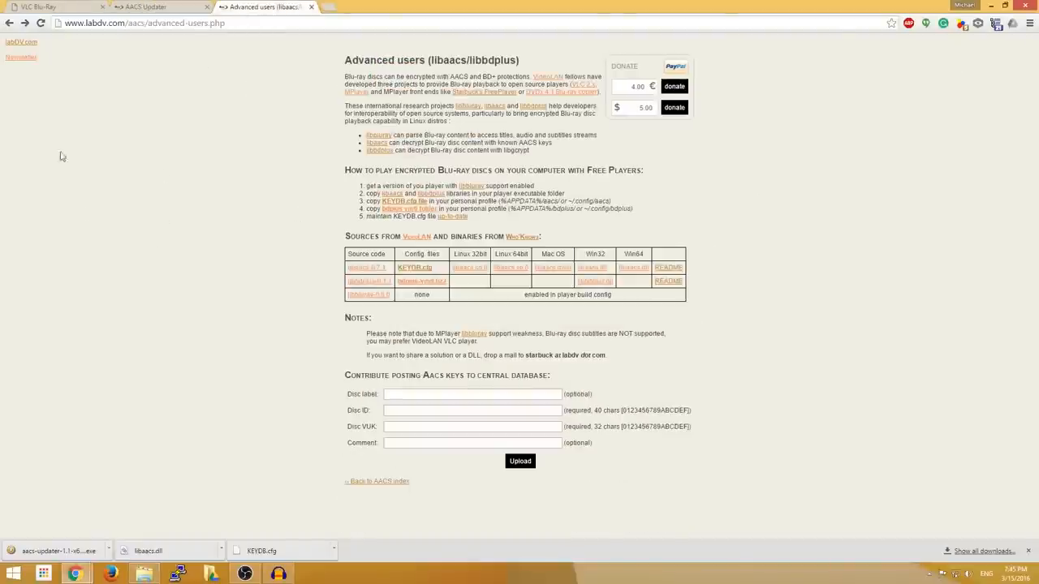
mouse_move(388, 247)
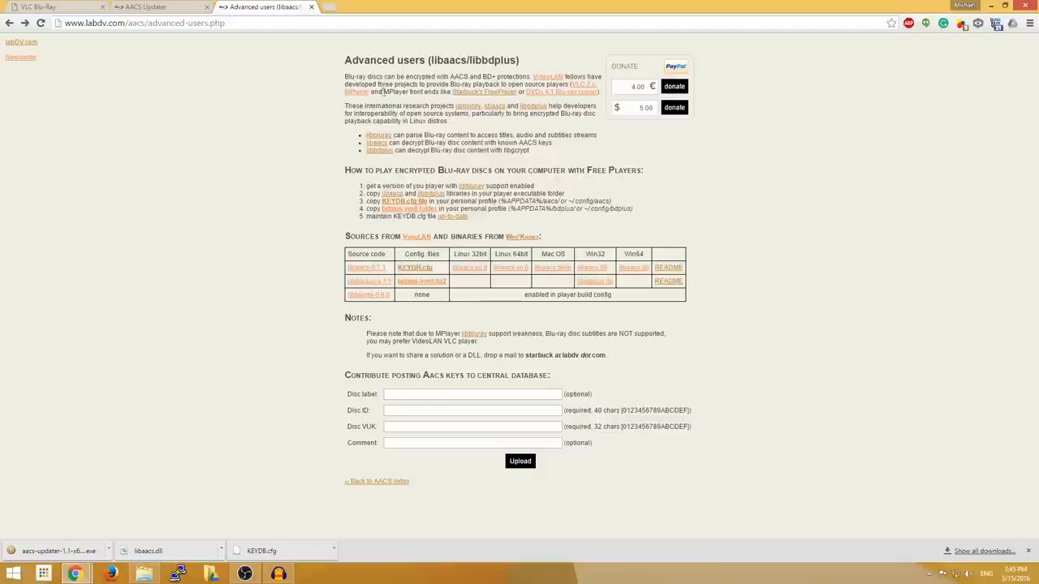
mouse_move(383, 91)
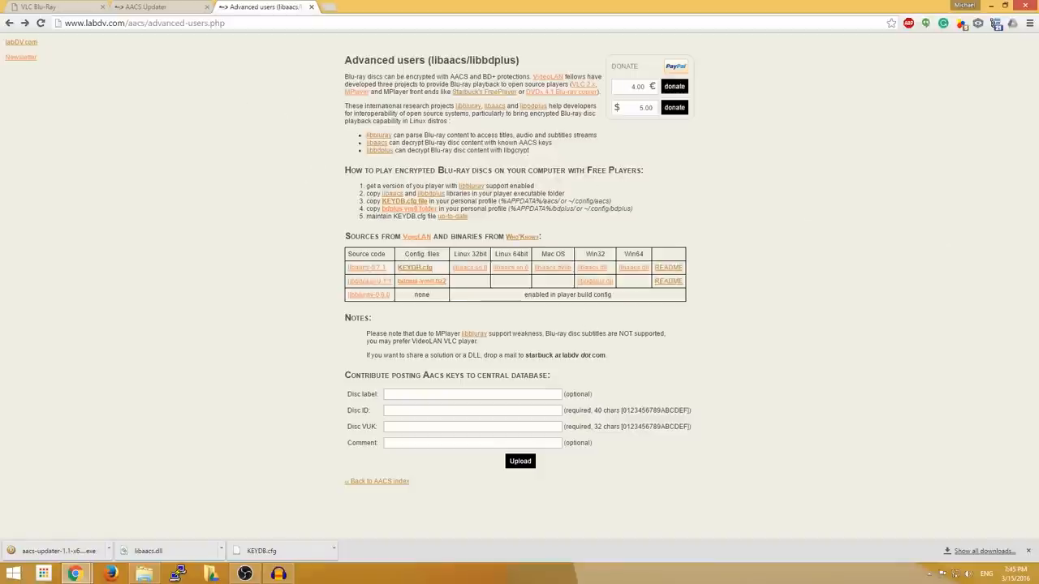